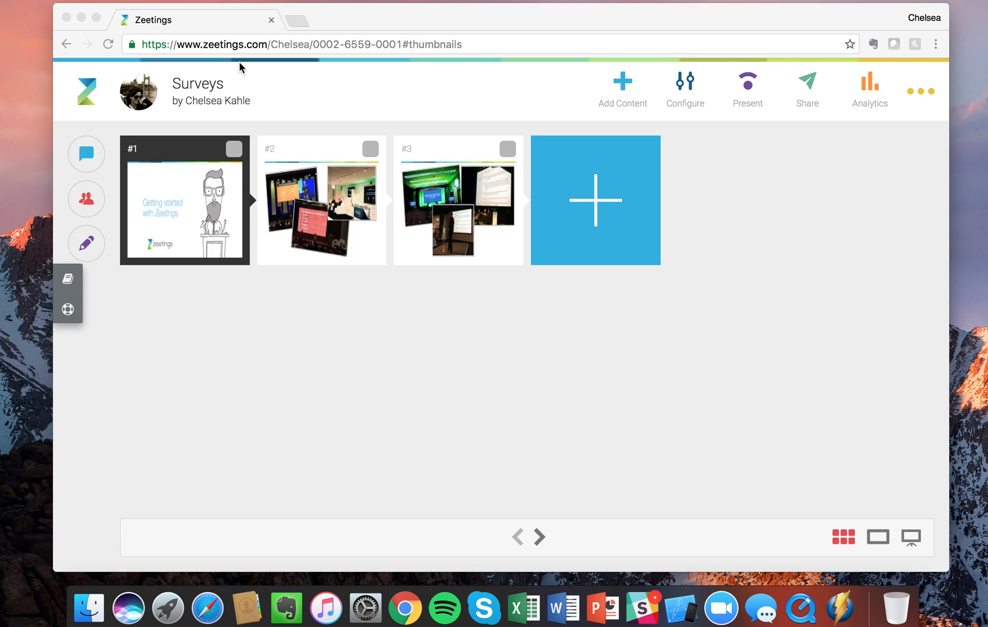
mouse_move(238, 122)
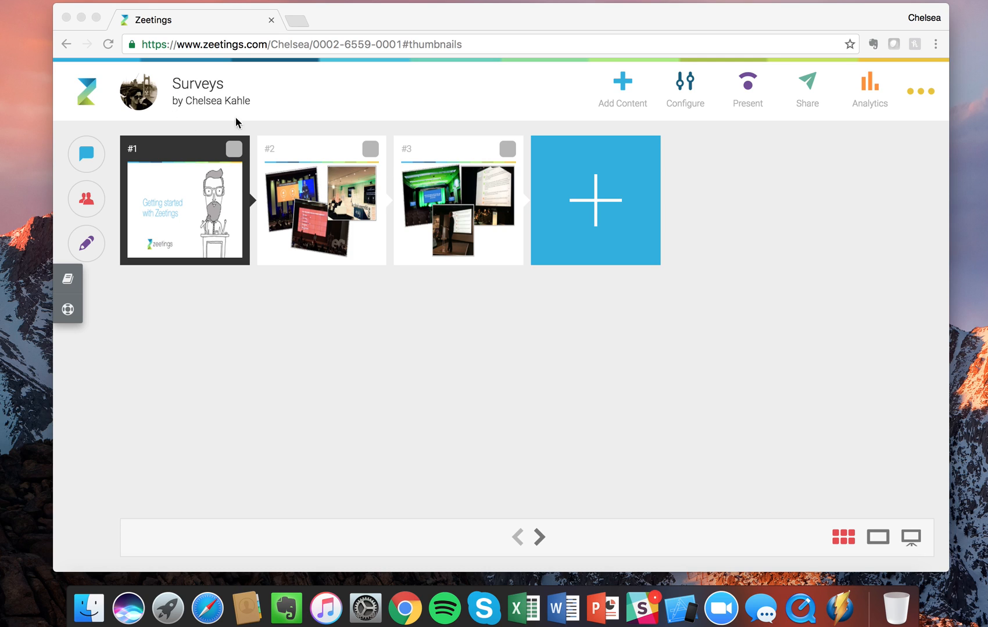
mouse_move(269, 103)
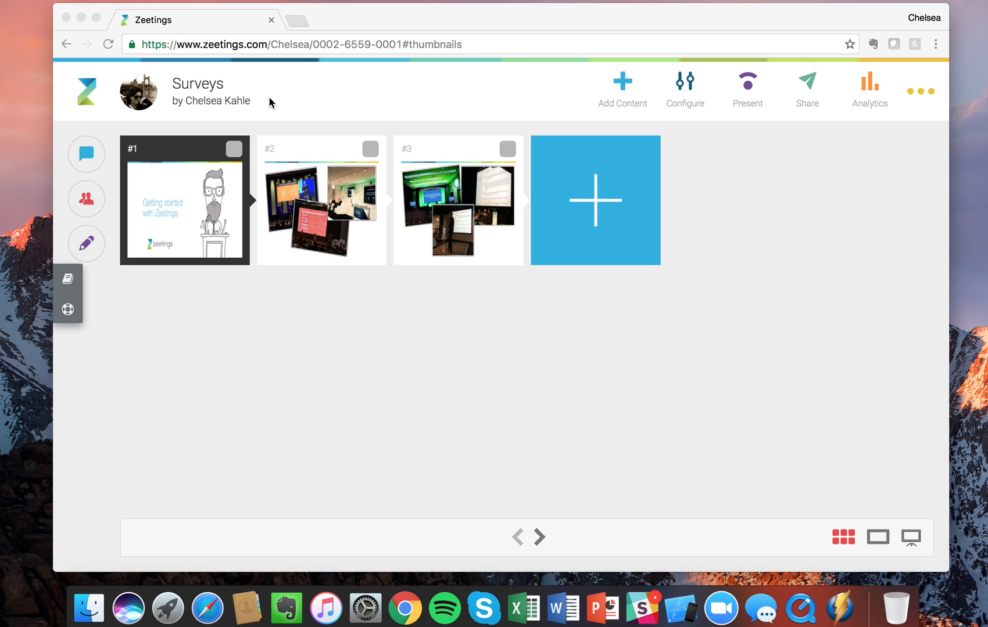
mouse_move(231, 83)
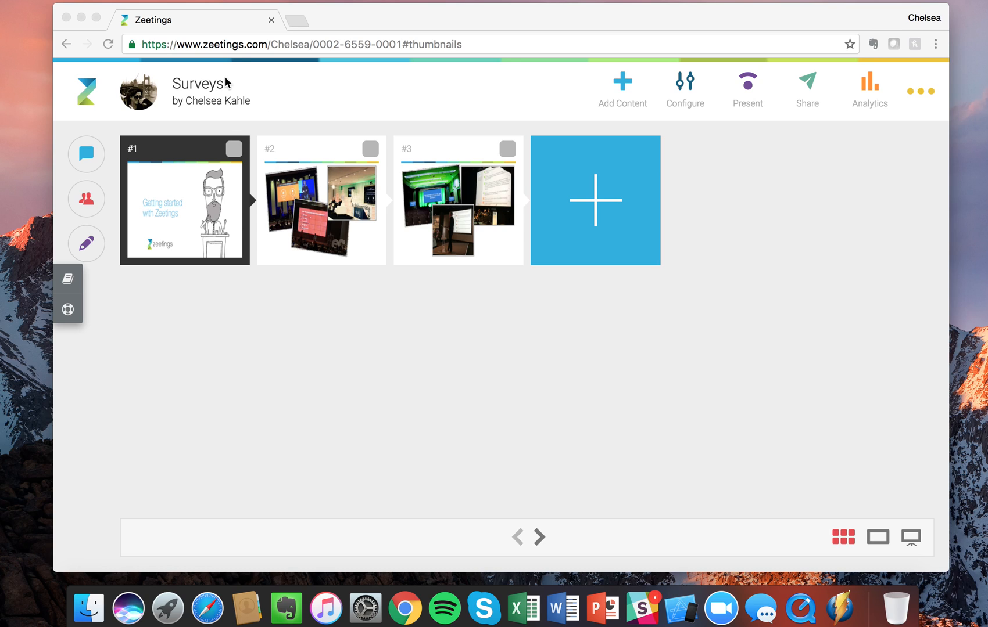
mouse_move(224, 82)
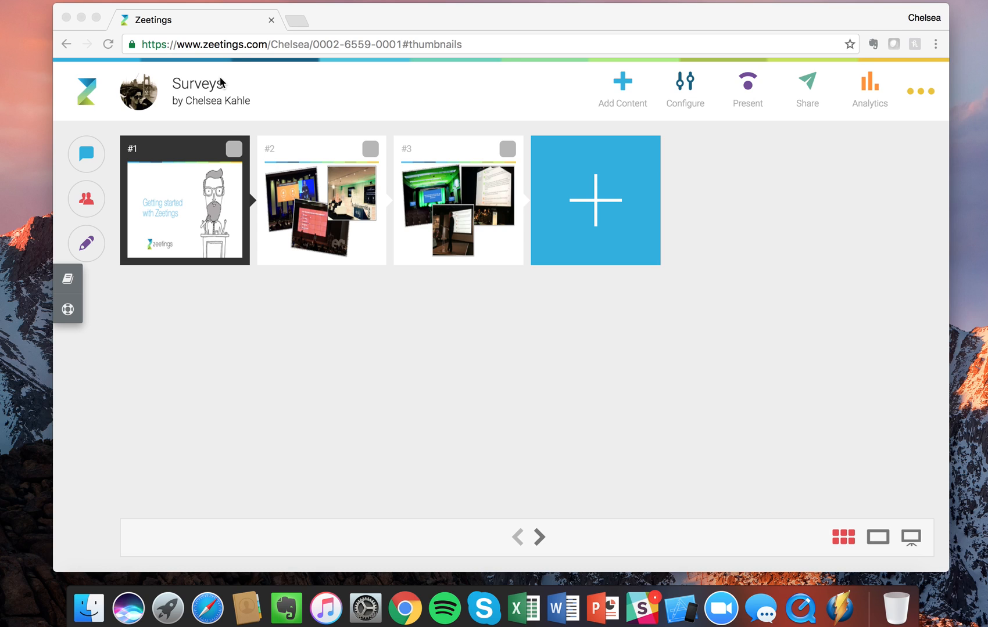
mouse_move(616, 130)
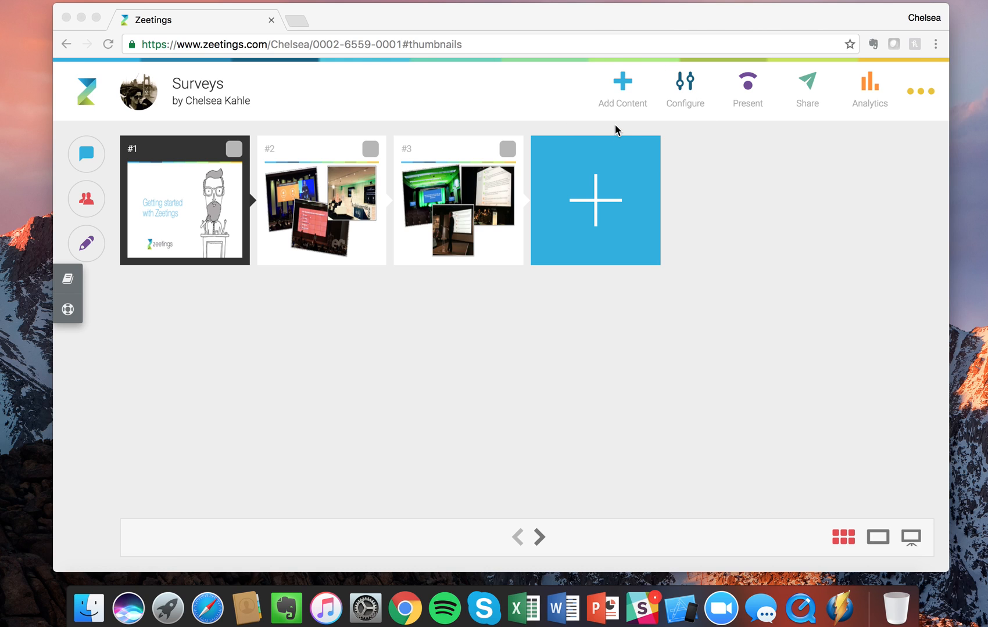
mouse_move(236, 188)
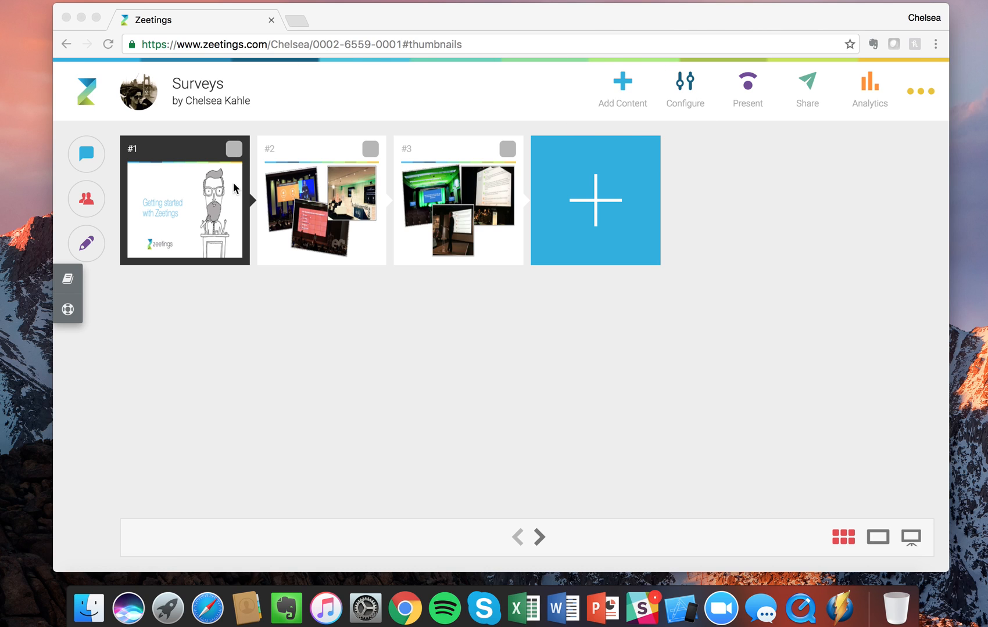
mouse_move(213, 247)
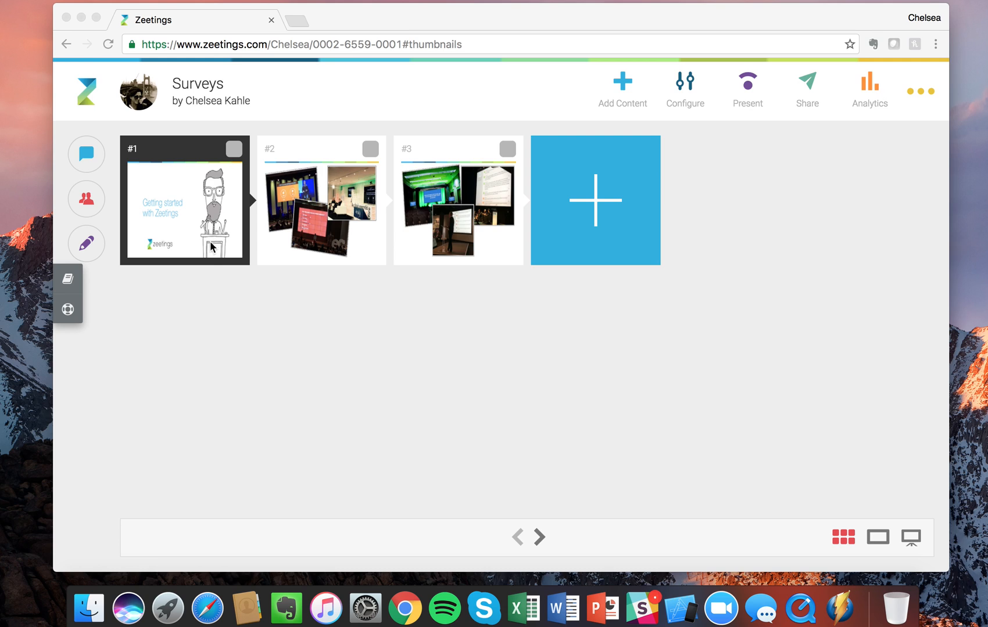
mouse_move(375, 238)
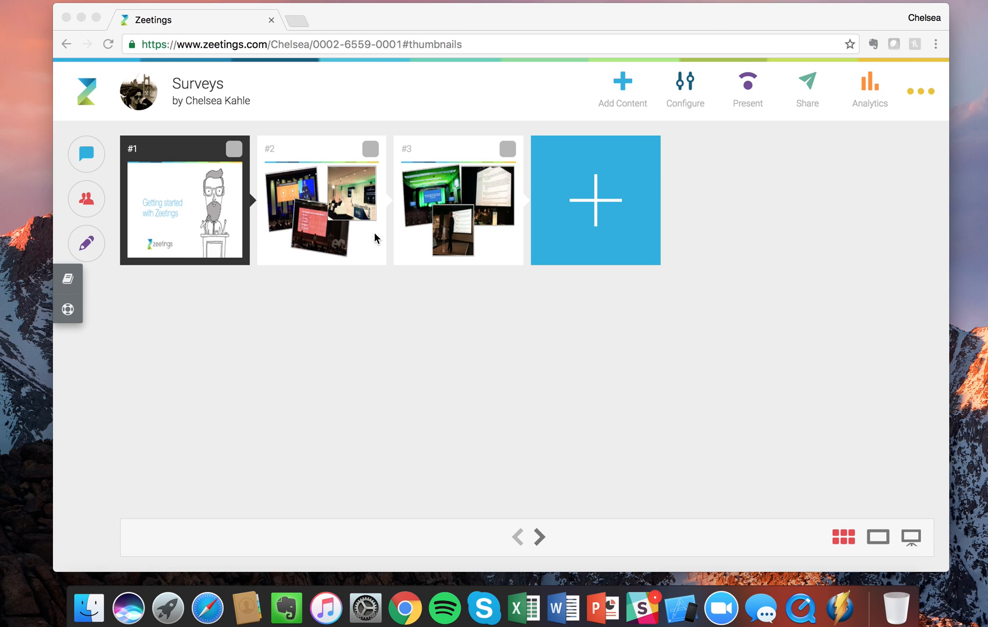
mouse_move(640, 223)
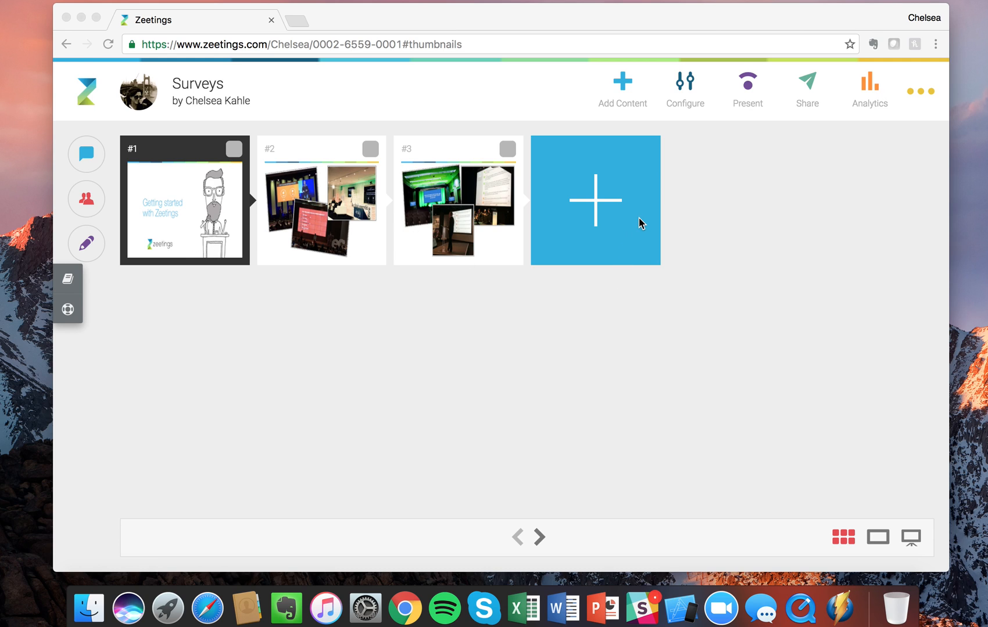
mouse_move(629, 172)
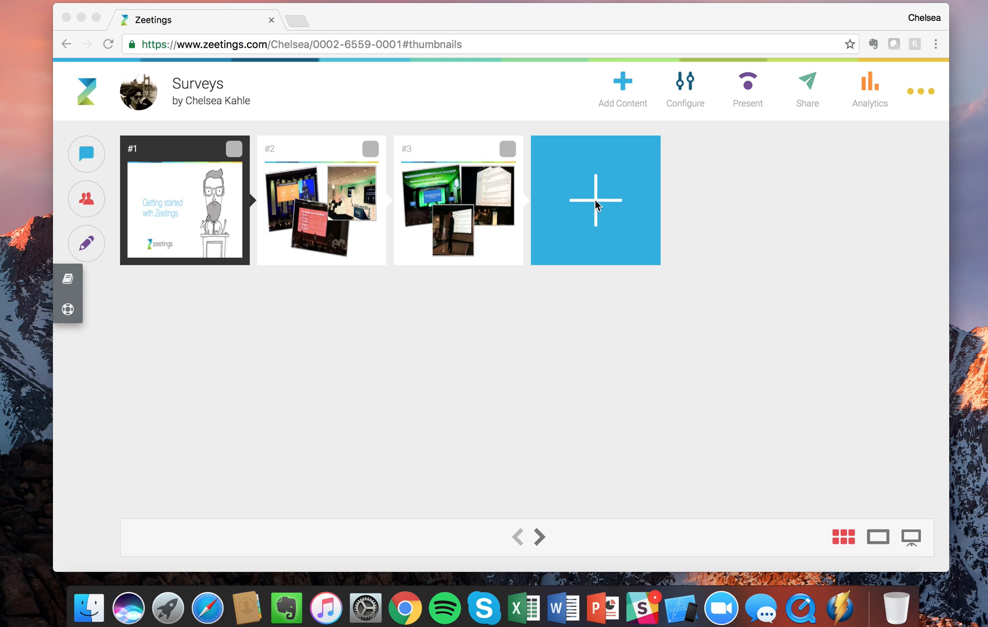
mouse_move(593, 200)
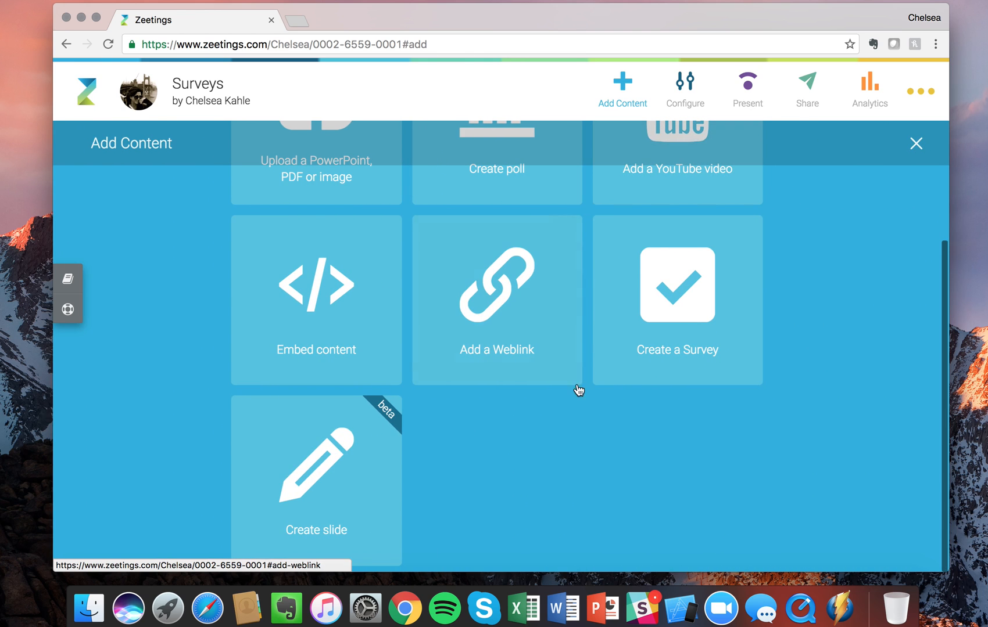
- Choose the Create a Survey tile from the Add Content panel
scroll(up, 3)
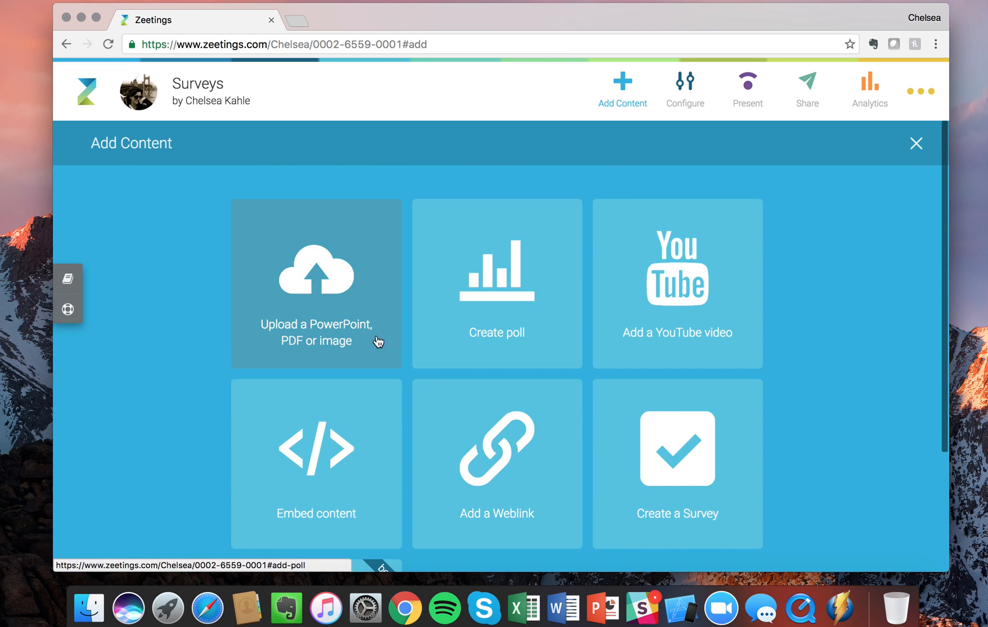
scroll(down, 3)
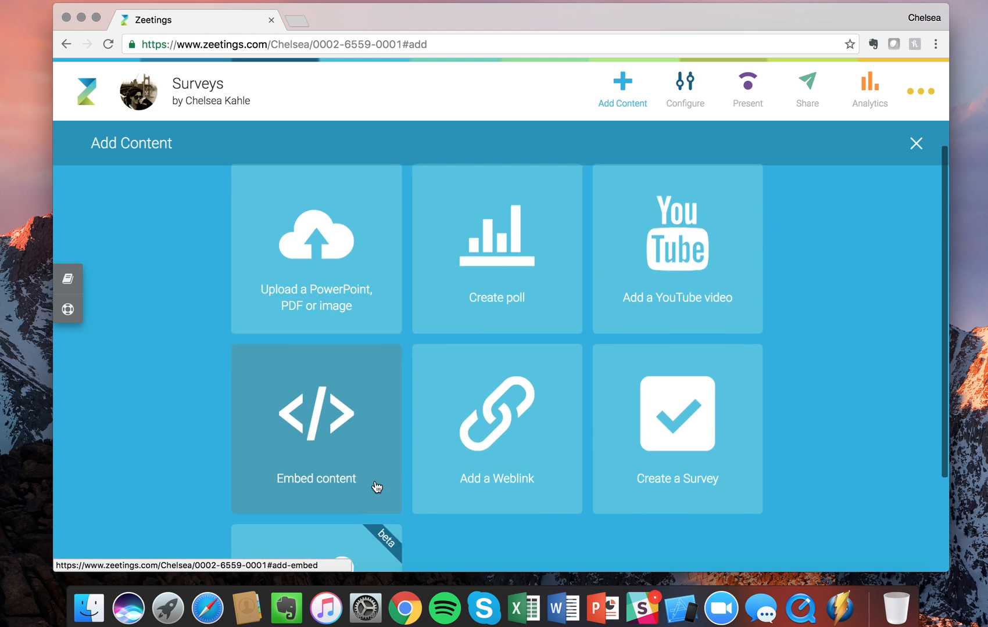
scroll(down, 3)
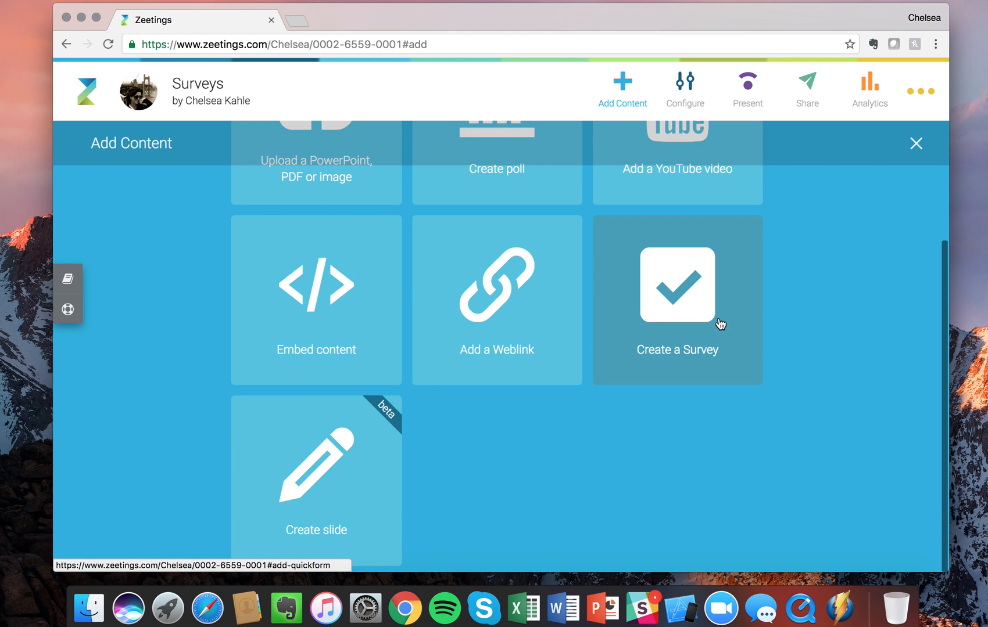
mouse_move(691, 322)
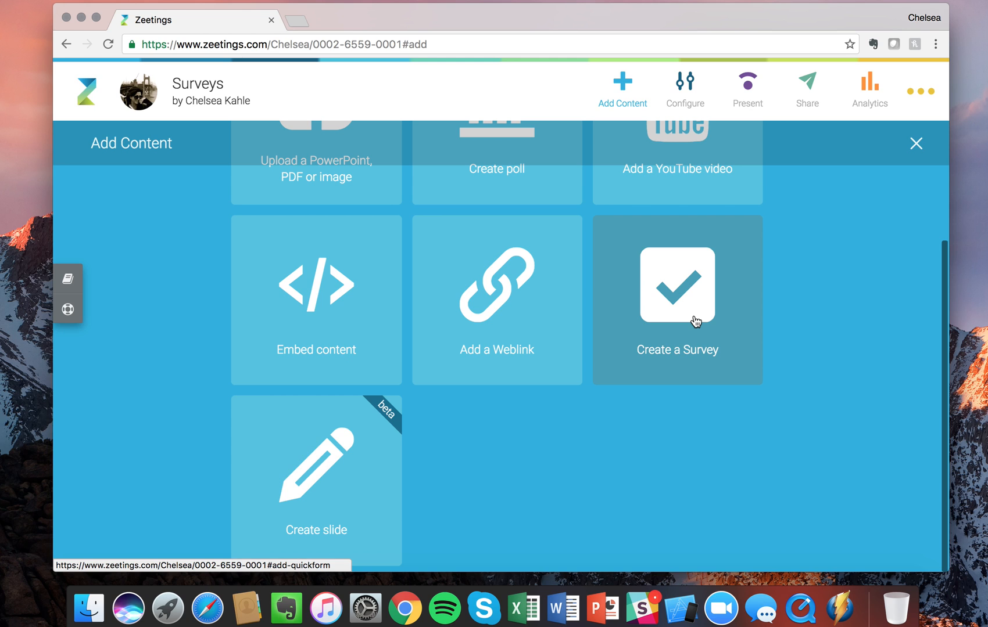
click(676, 299)
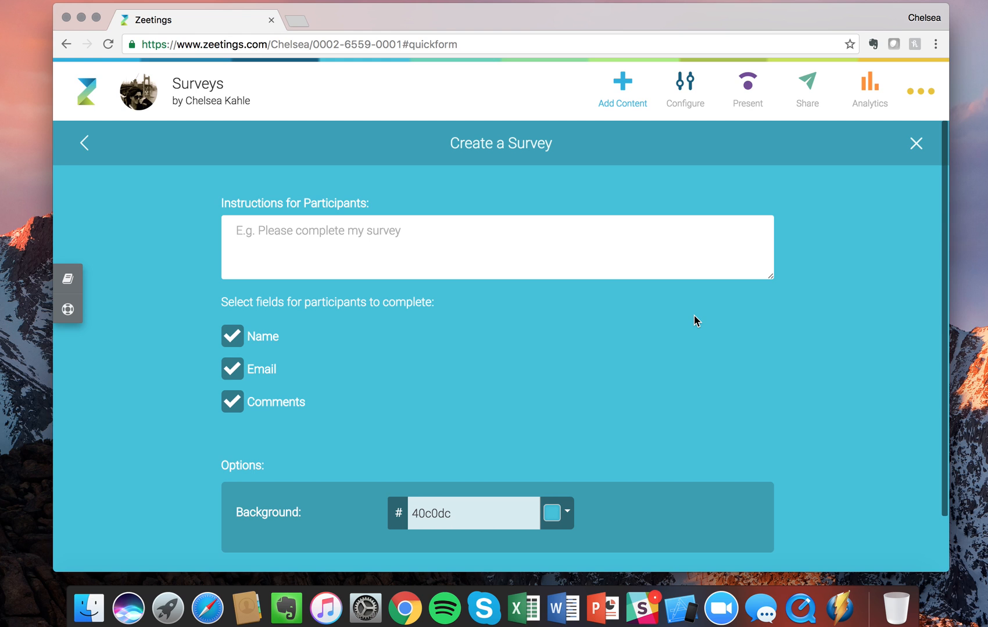
scroll(down, 3)
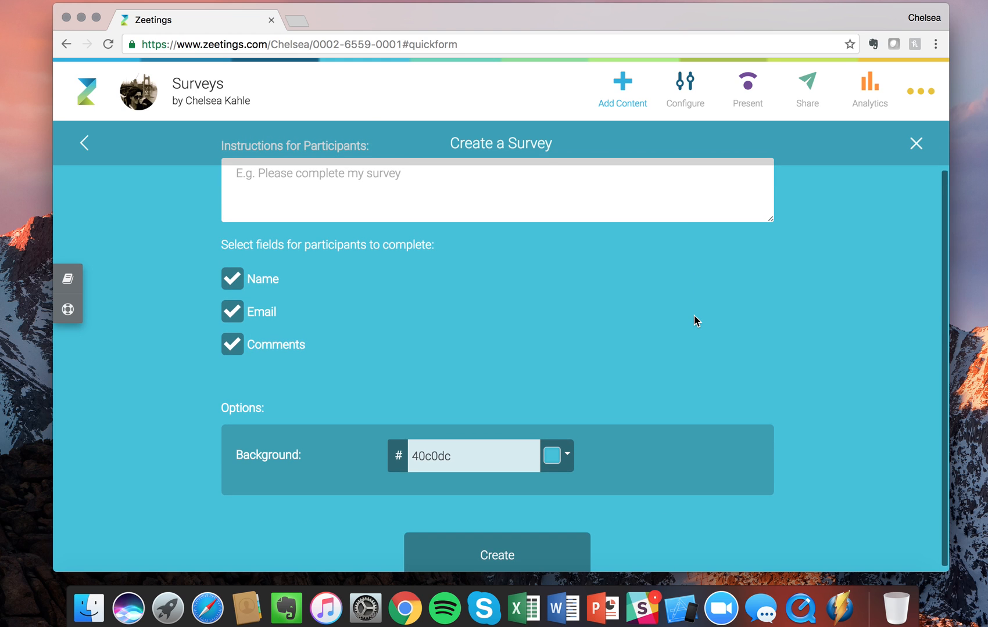
scroll(up, 3)
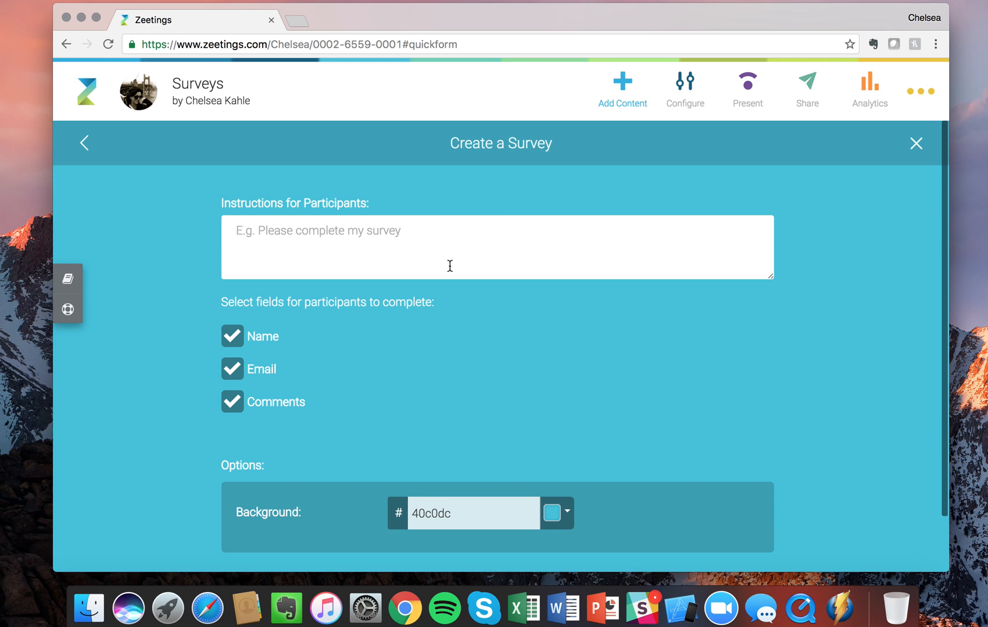
mouse_move(377, 273)
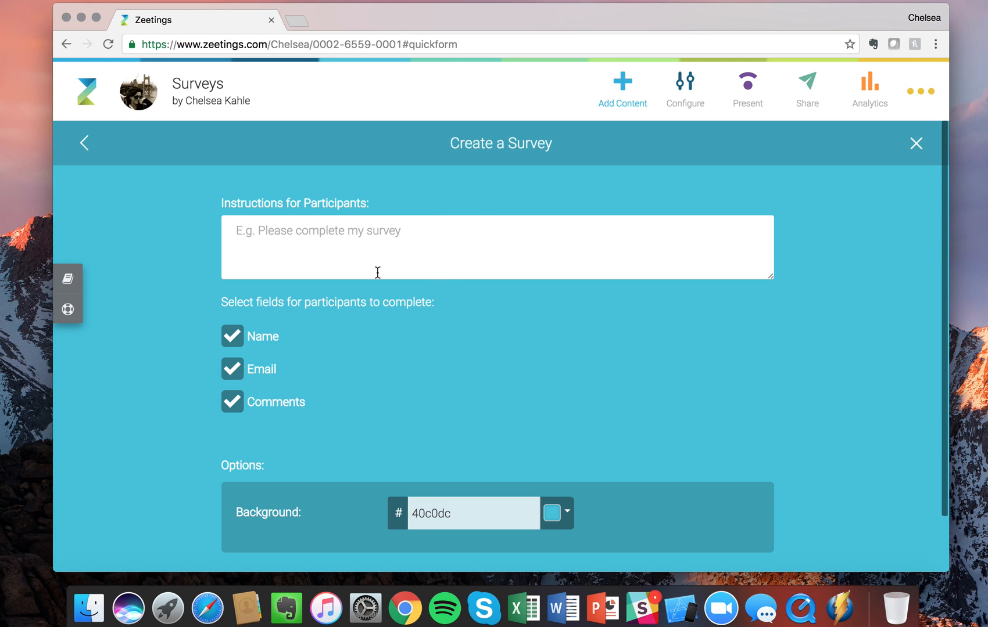
mouse_move(322, 246)
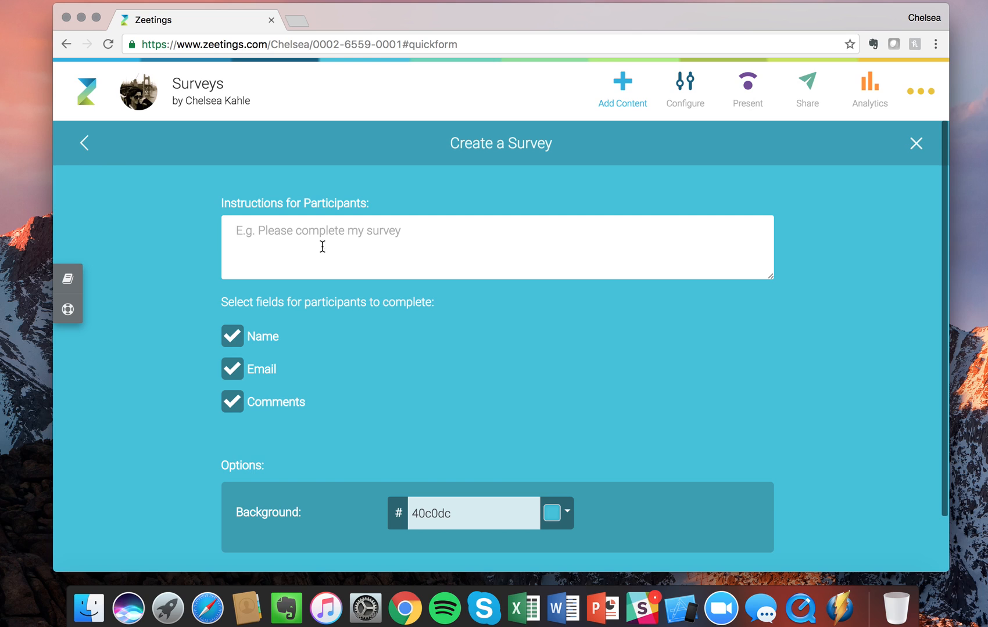
mouse_move(241, 238)
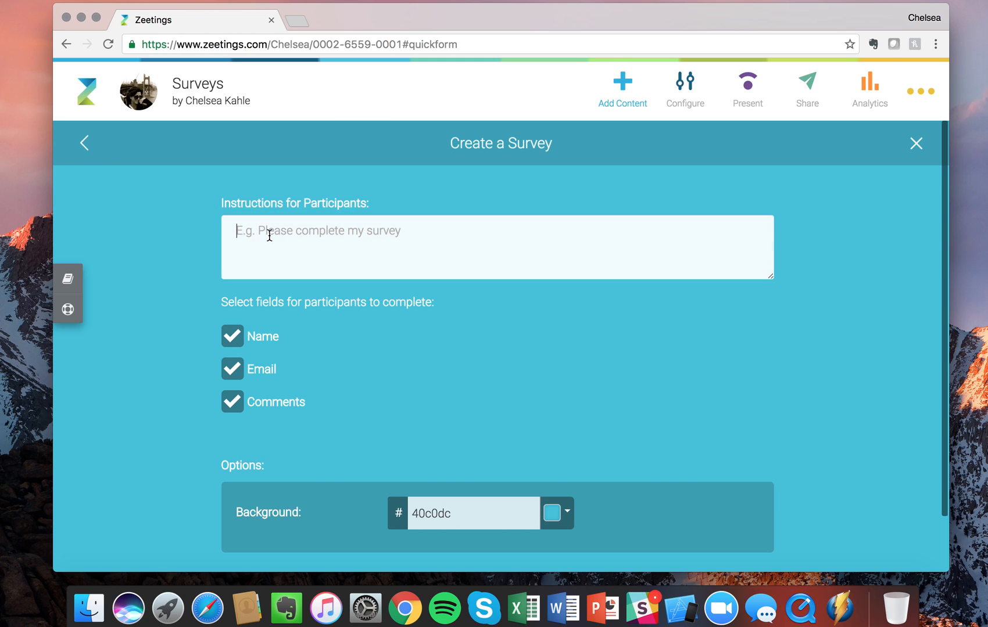
- Enter instructions 'Please leave any feedback about our event today', keeping Name, Email and Comments ticked
click(498, 247)
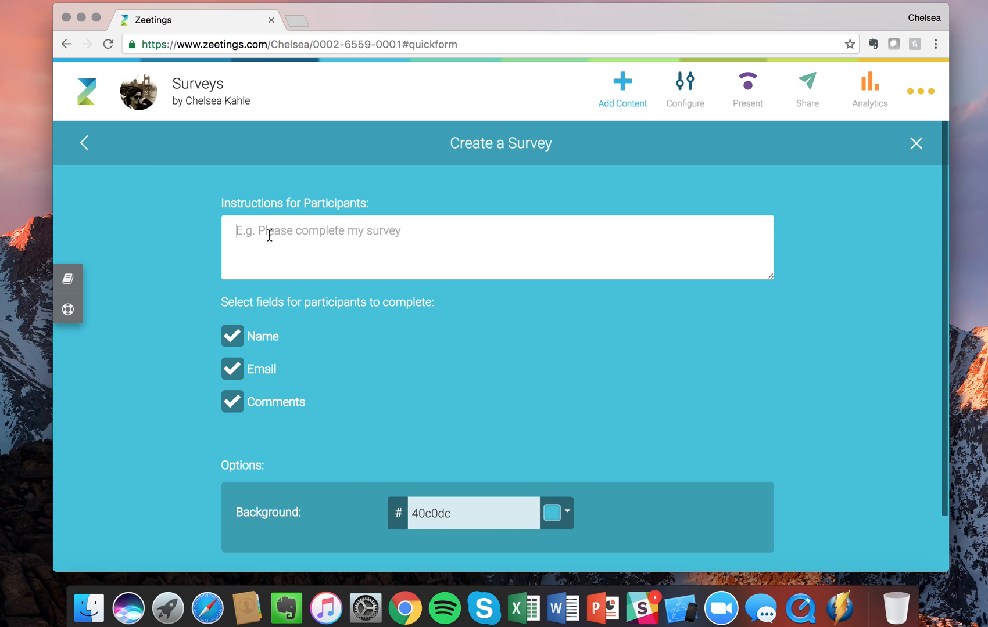
text(Please)
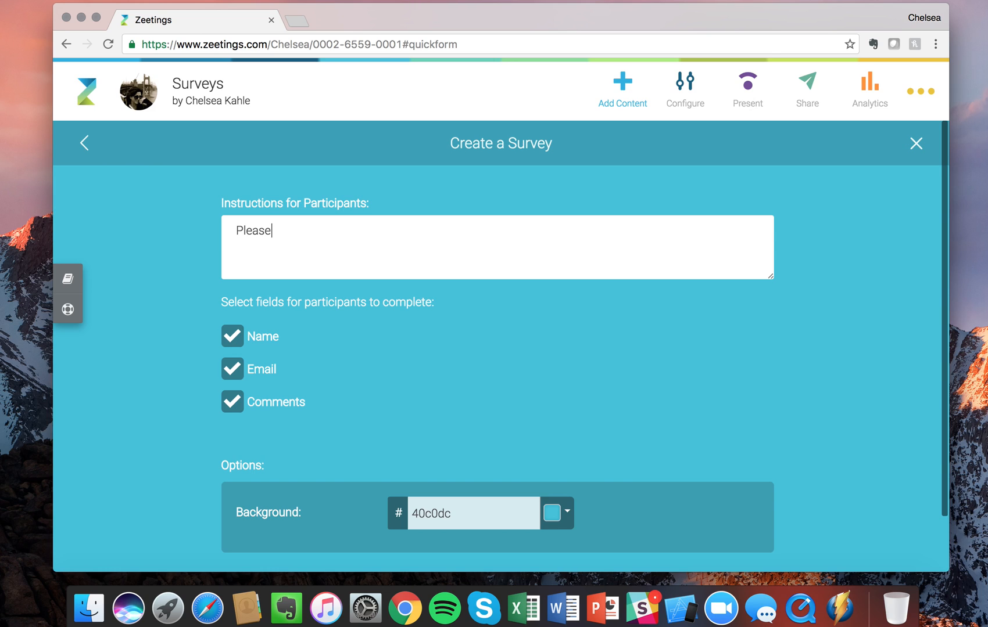
text(leave)
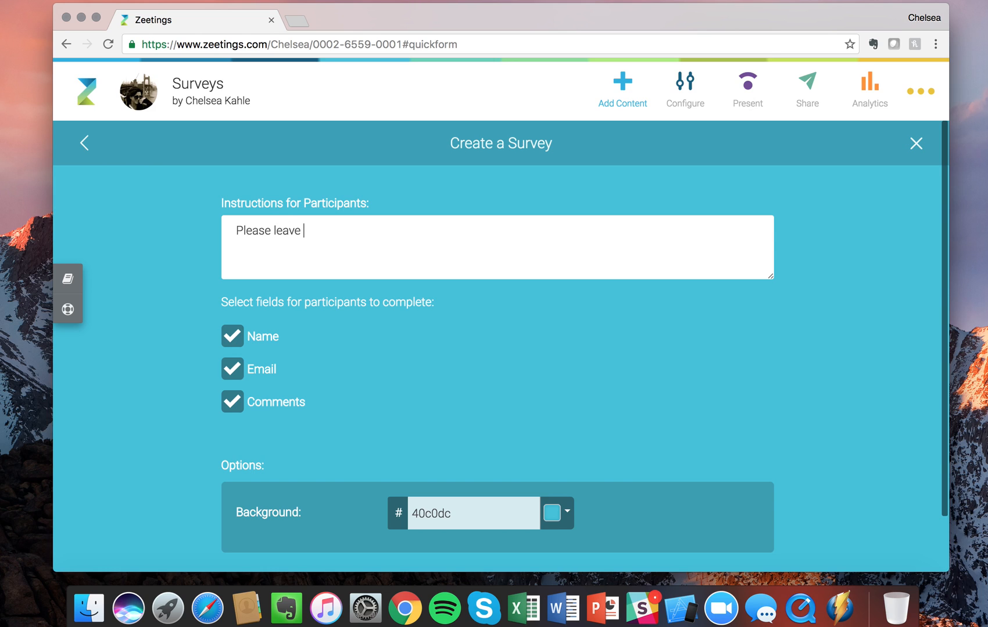
text(any feedba)
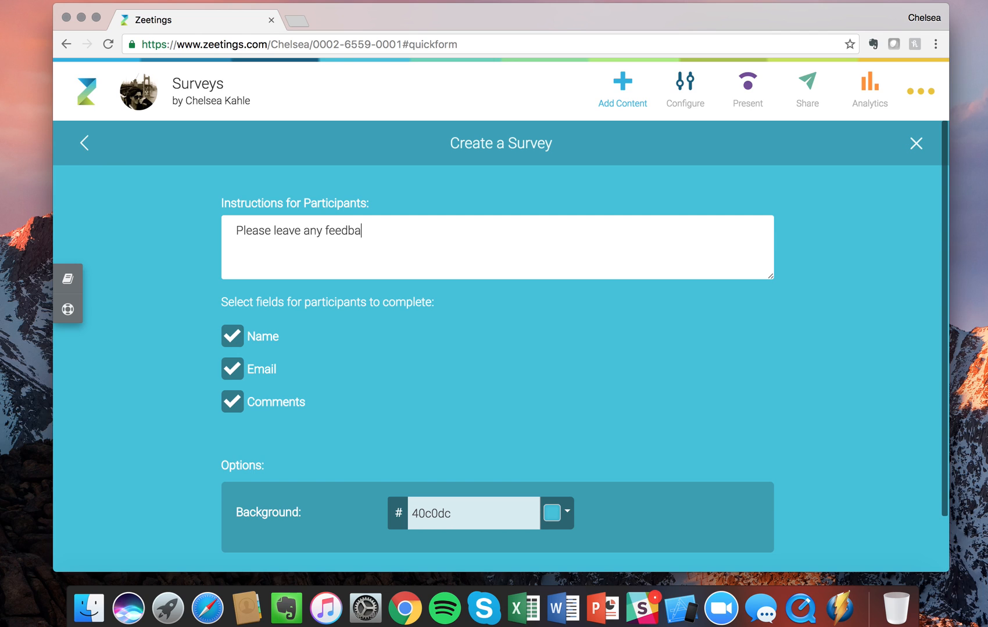
text(ck about our)
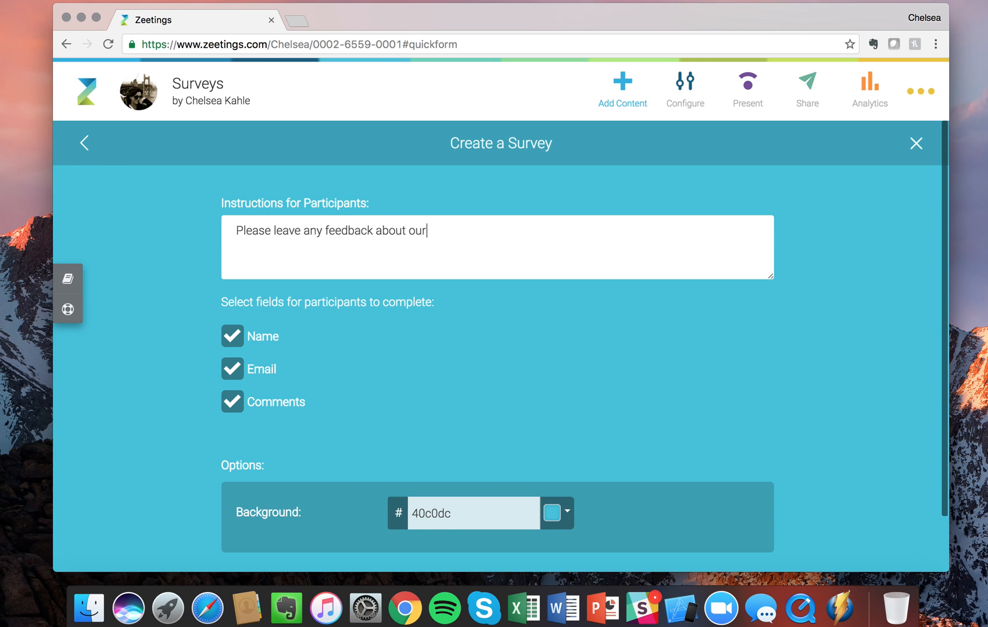
text(event to)
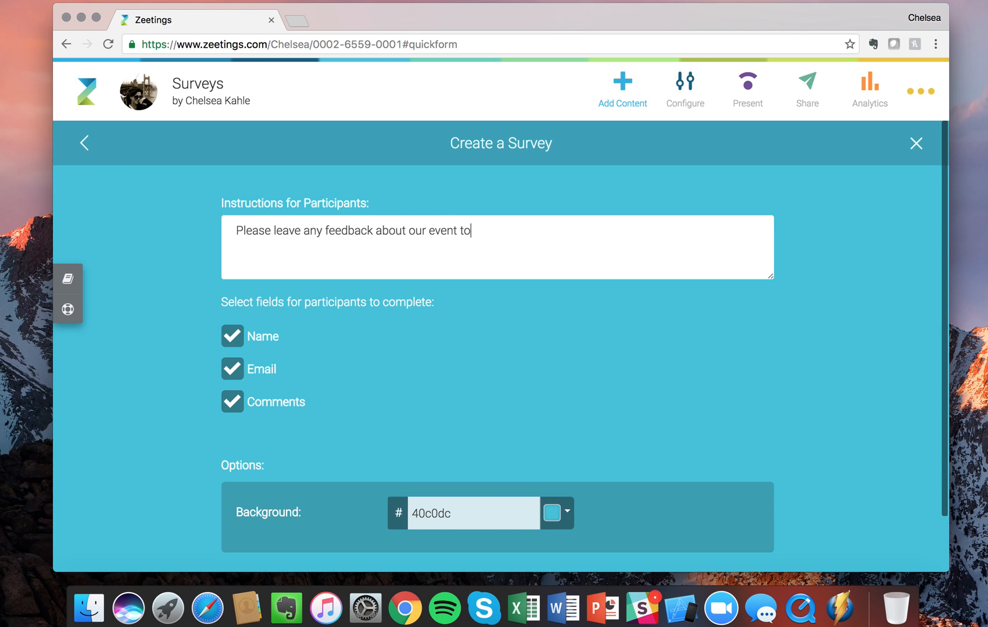
text(day)
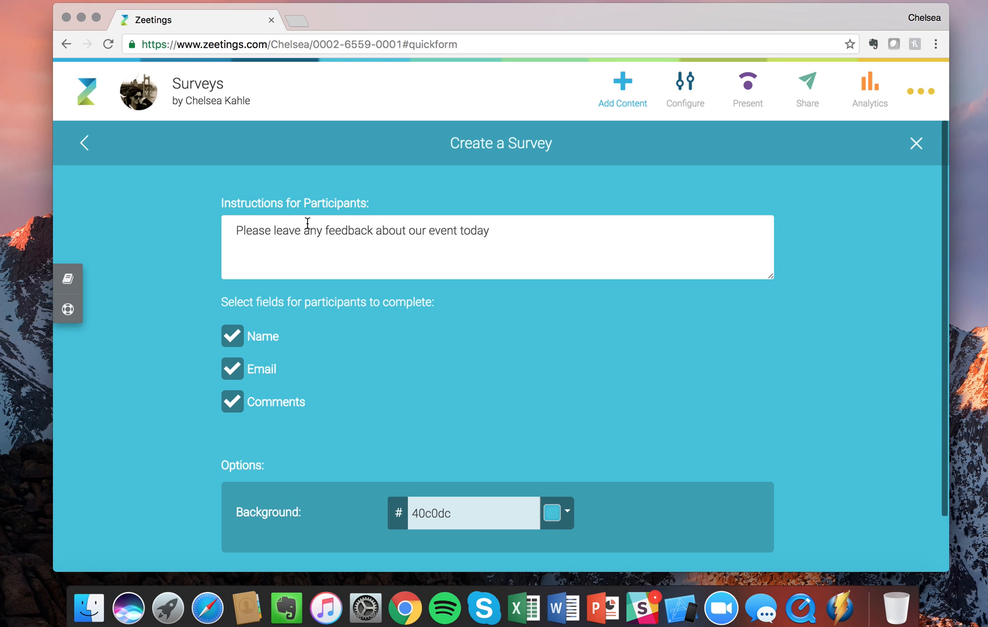
scroll(down, 3)
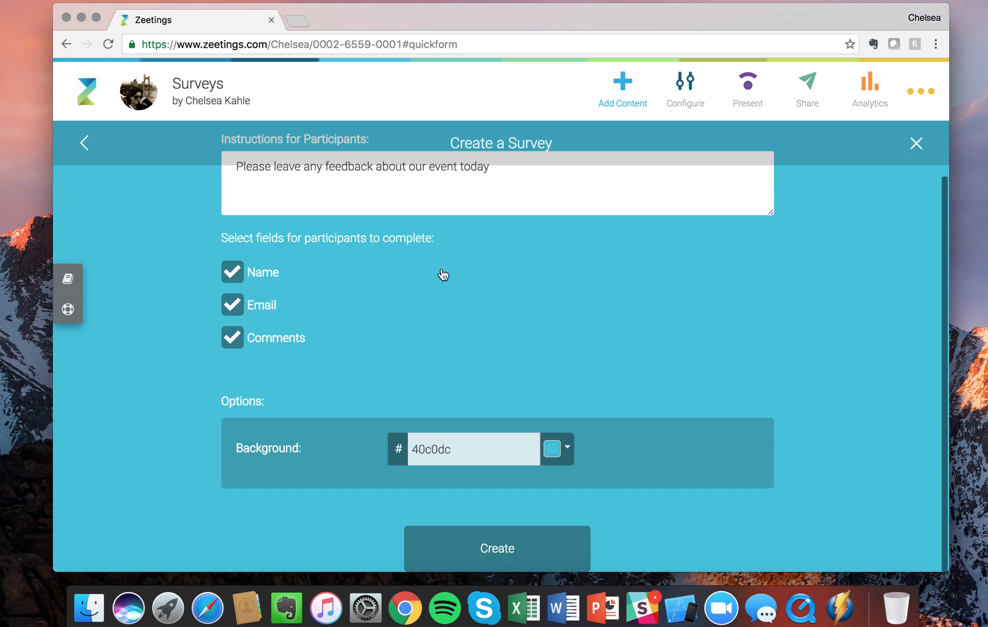
mouse_move(287, 296)
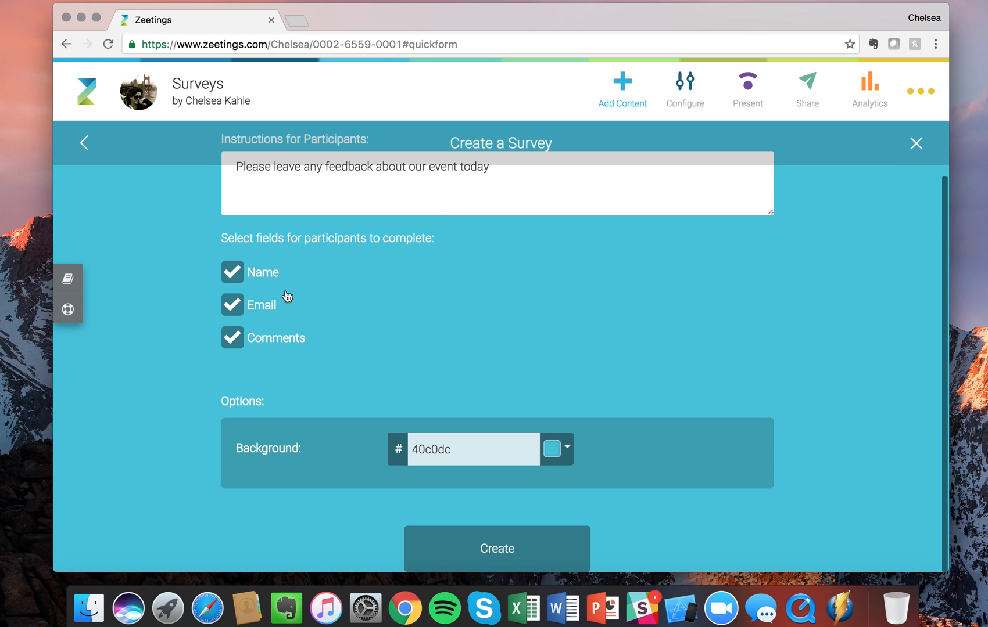
mouse_move(264, 235)
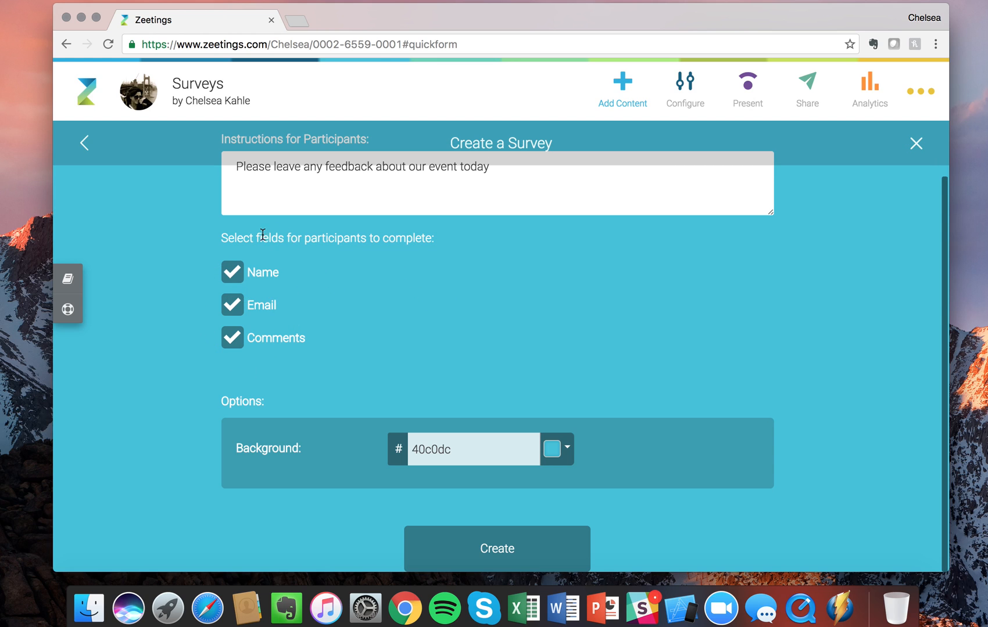
mouse_move(394, 242)
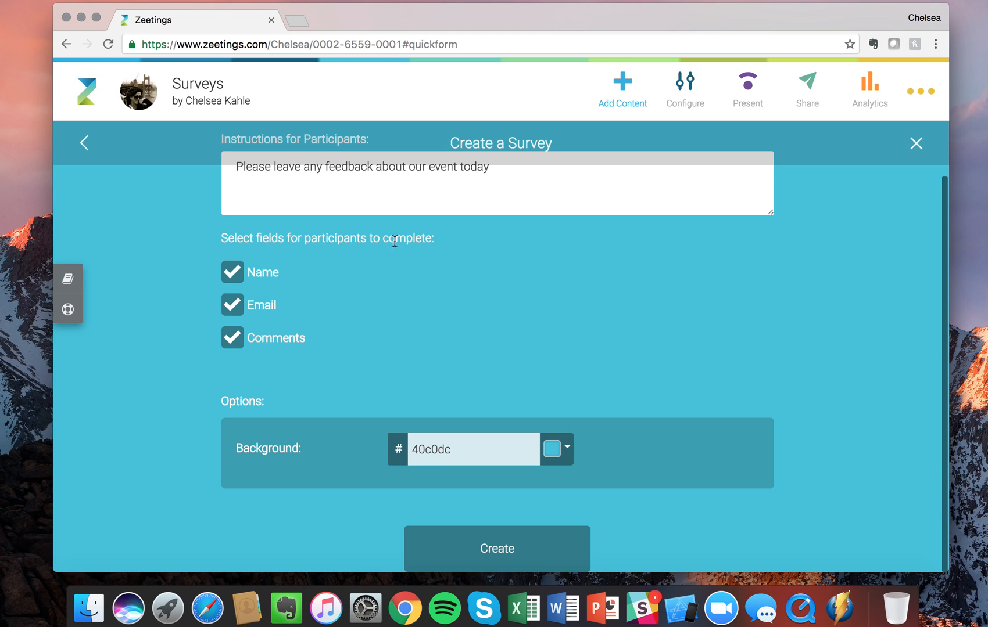
mouse_move(301, 263)
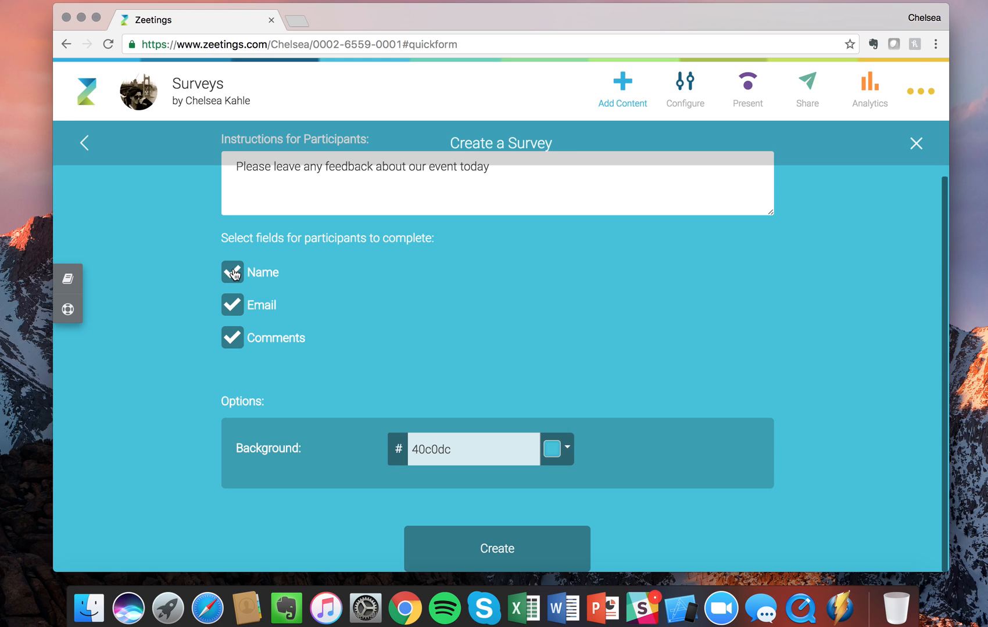
- Untick Email so only Name and Comments are requested from participants
click(231, 272)
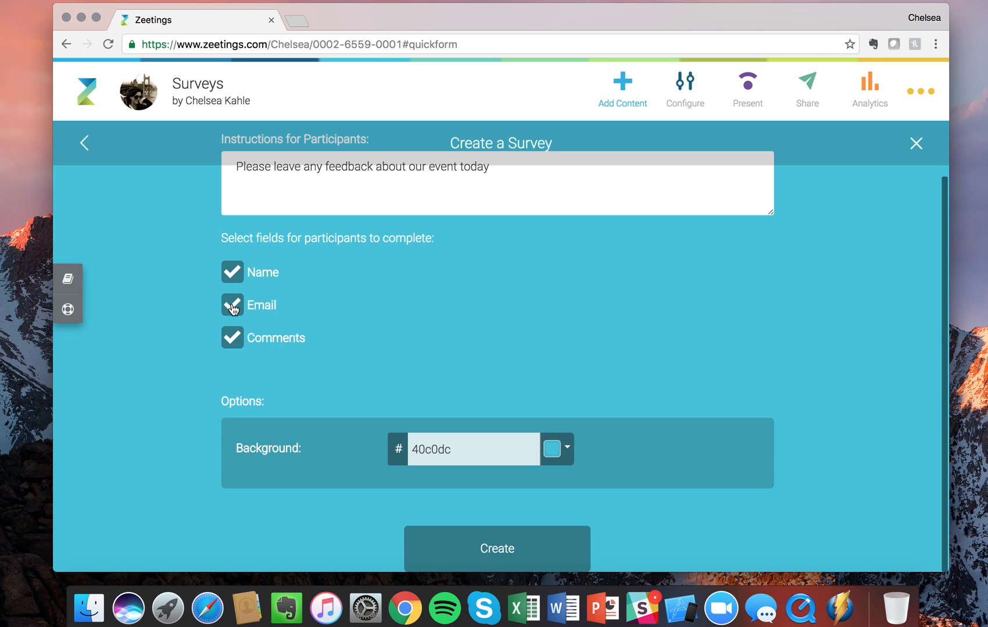
click(231, 304)
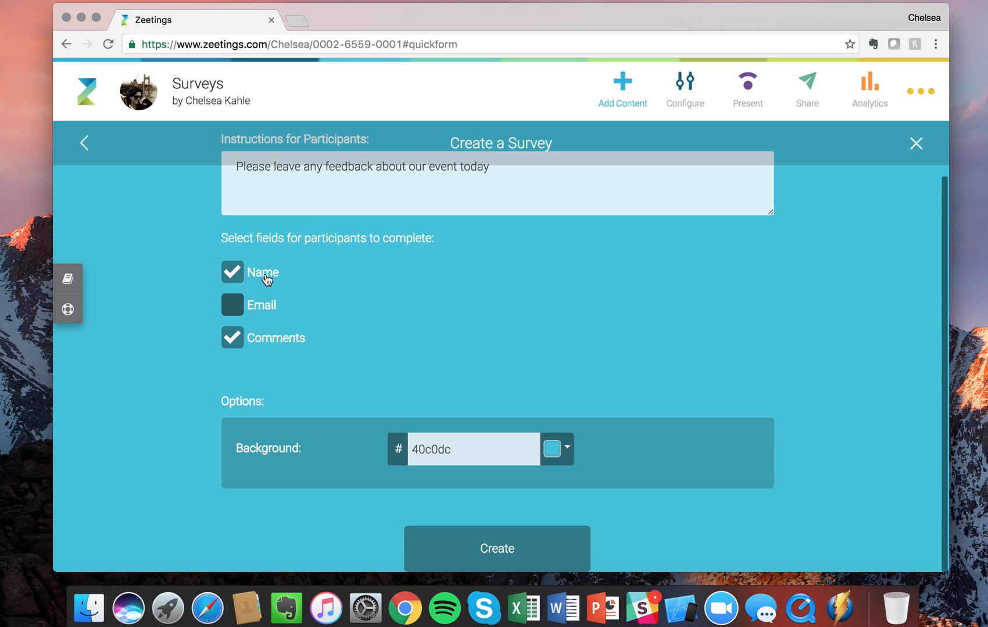
mouse_move(364, 175)
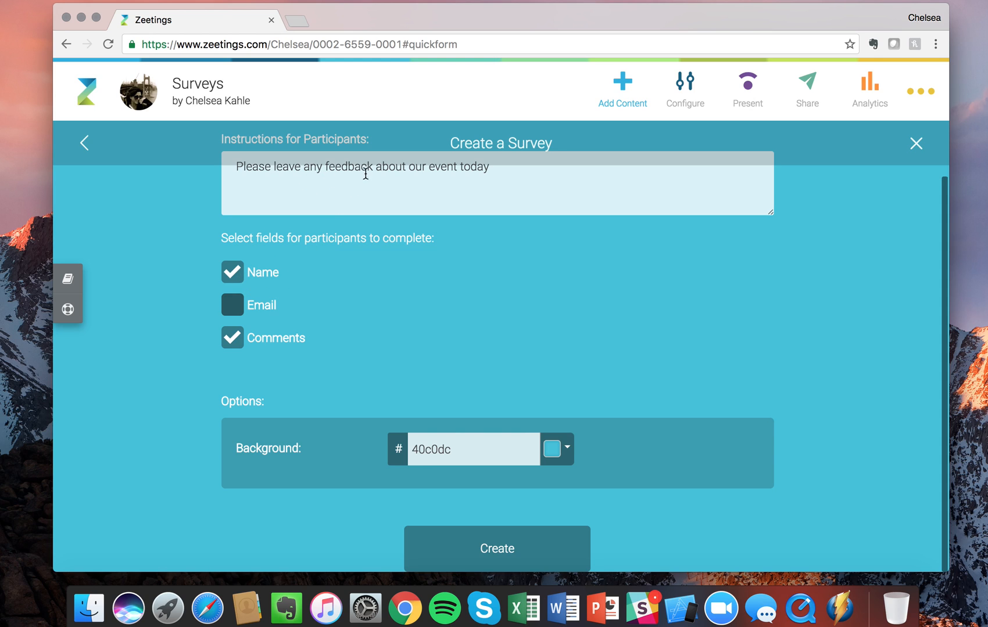
mouse_move(284, 369)
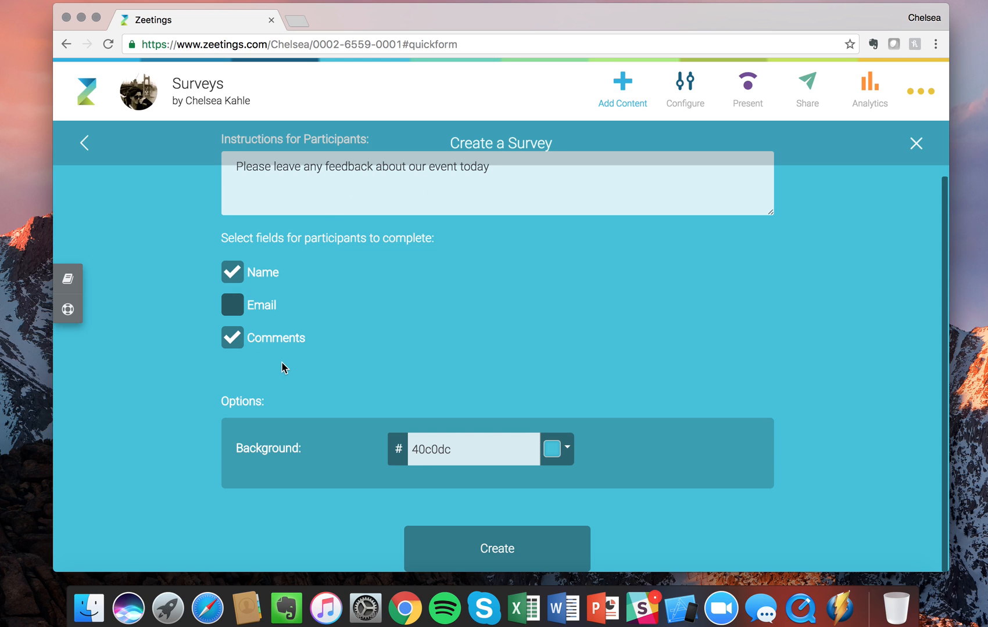
mouse_move(252, 437)
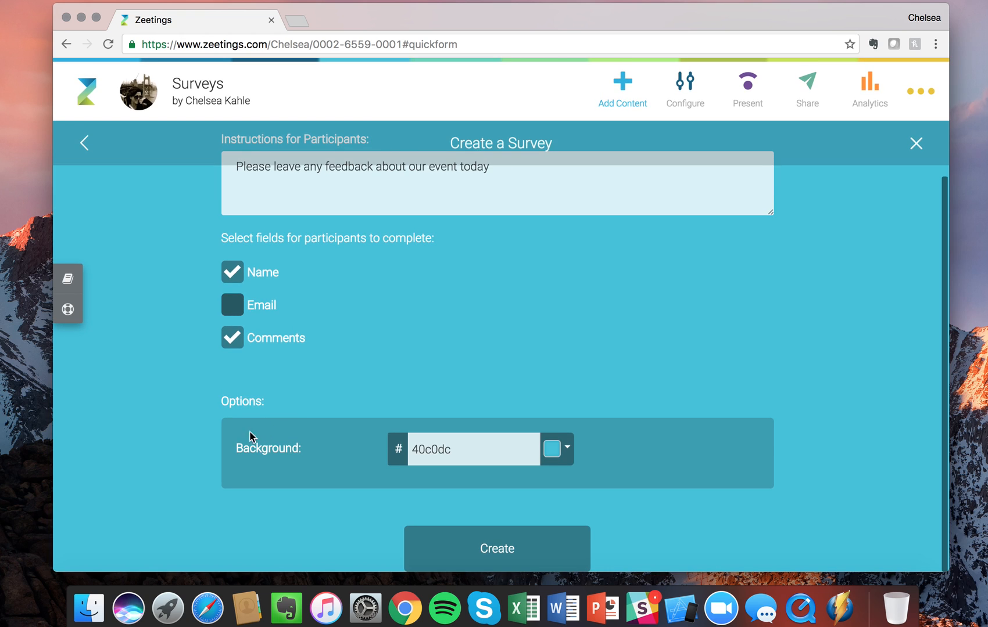
mouse_move(222, 402)
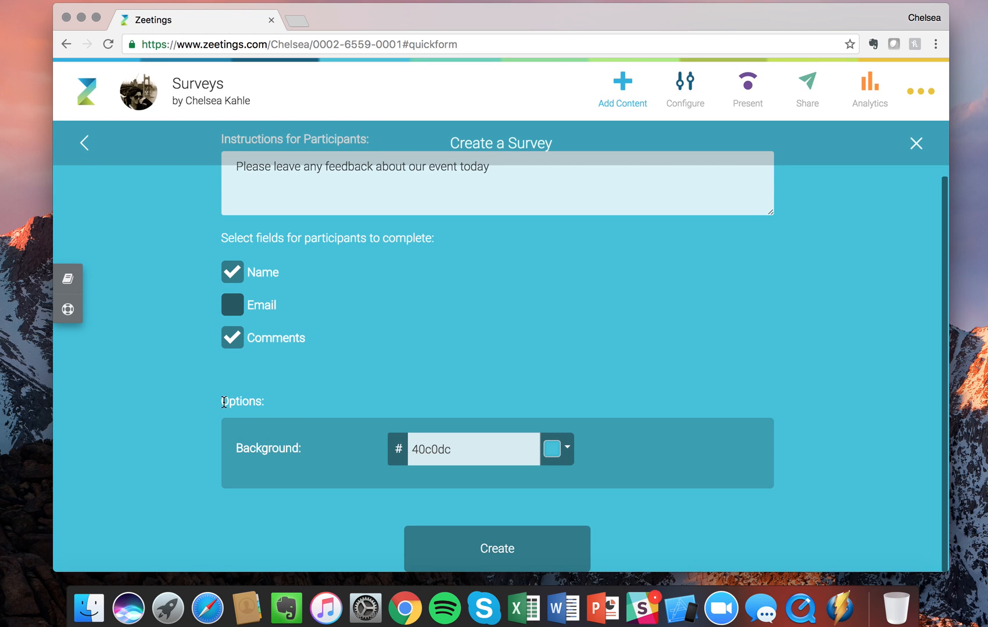
mouse_move(579, 418)
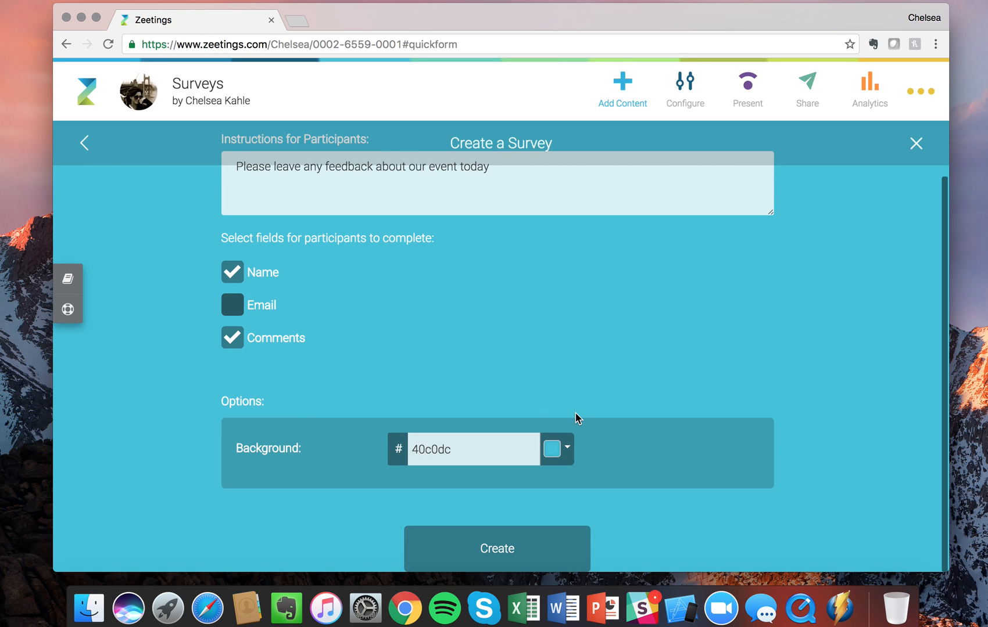
mouse_move(566, 449)
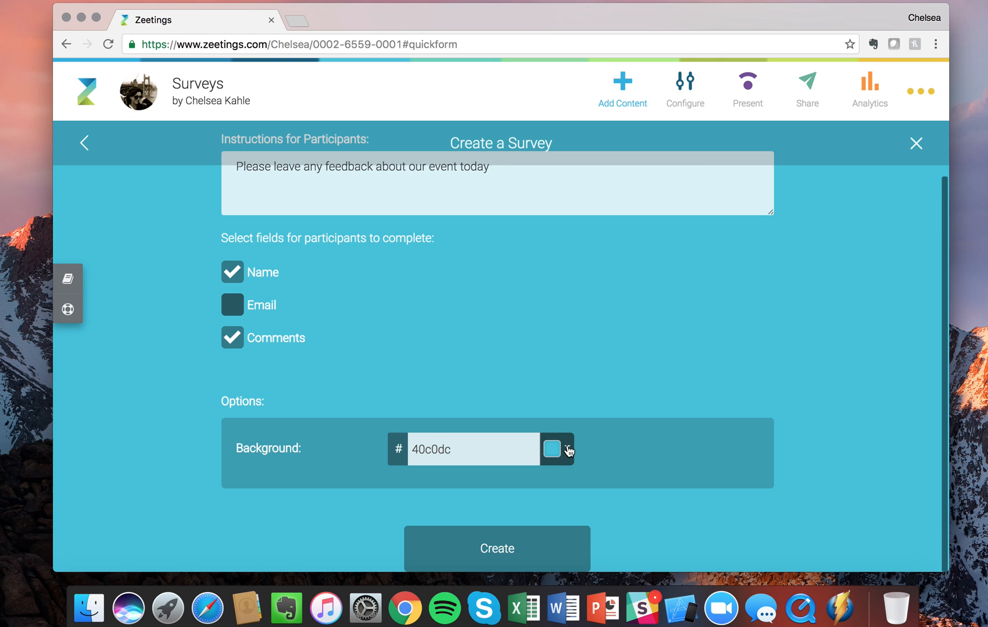
- Bring up the background colour choices for the survey, currently 40c0dc
click(566, 450)
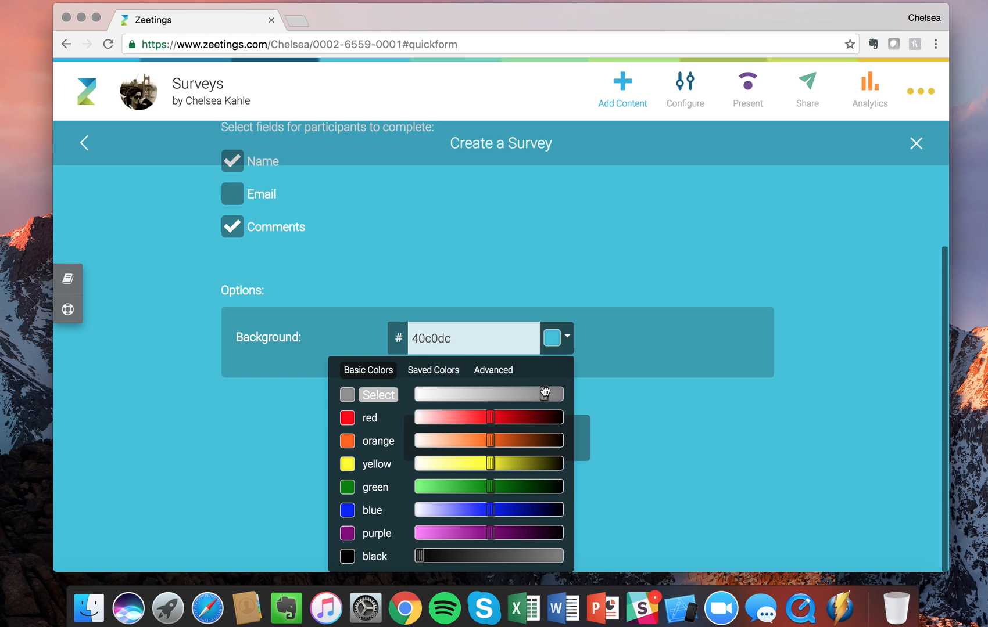
mouse_move(383, 404)
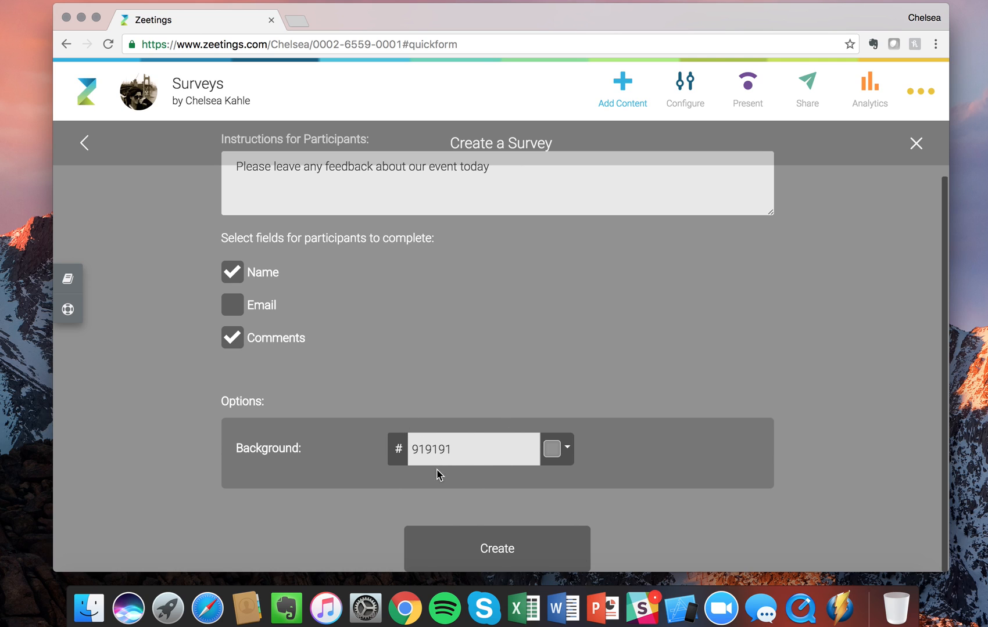
mouse_move(479, 475)
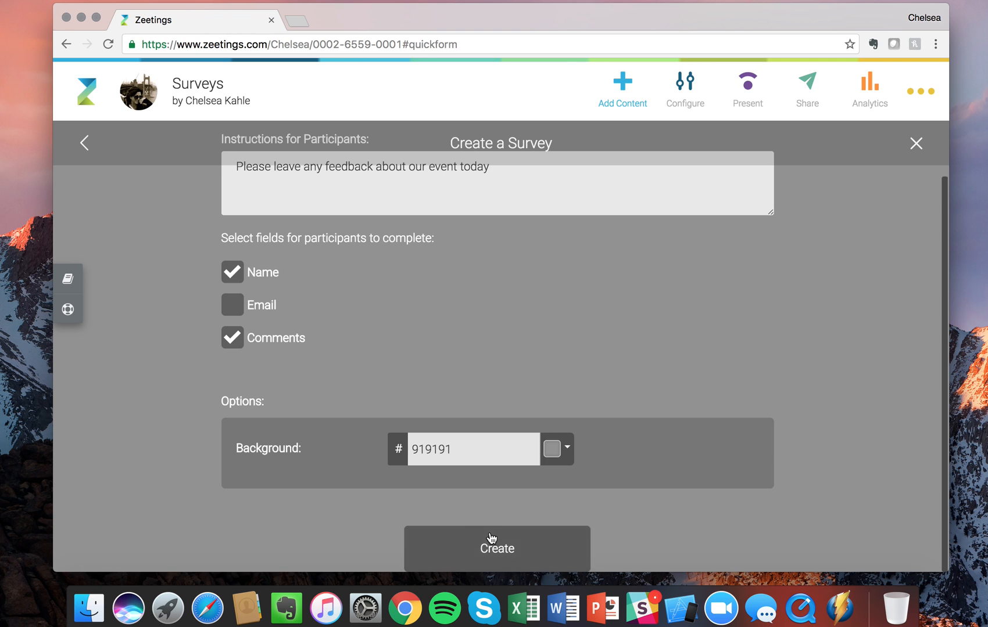
- Create the survey slide and drag it from fourth to second position in the deck
click(496, 547)
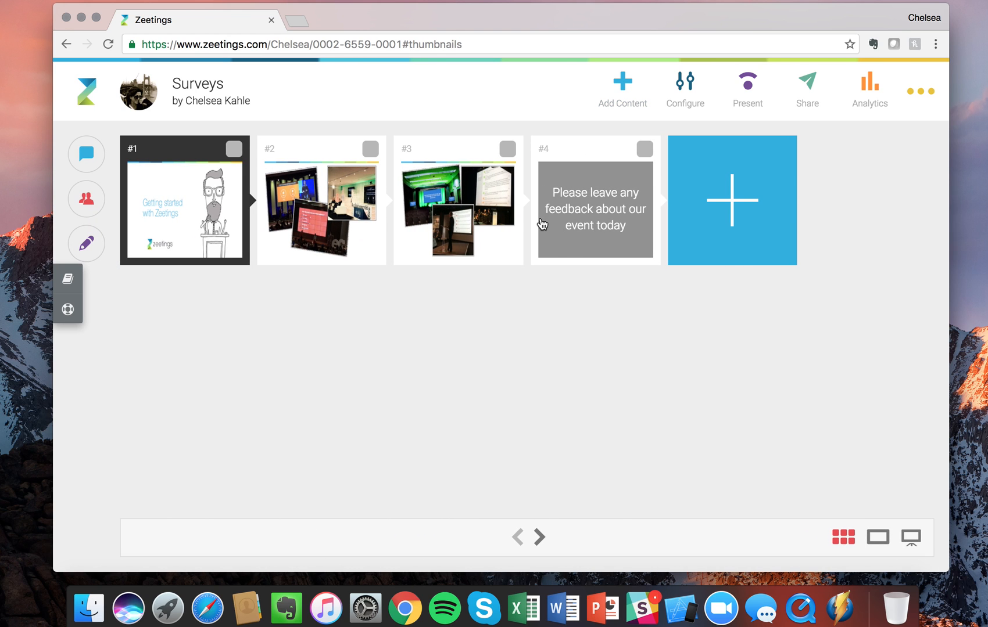
mouse_move(607, 176)
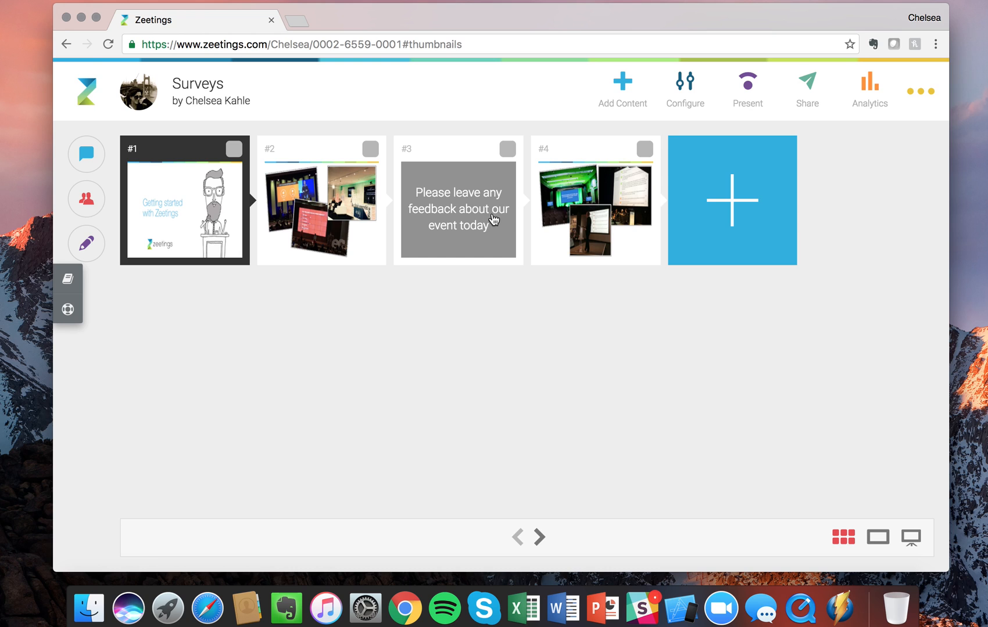
drag(458, 200, 321, 200)
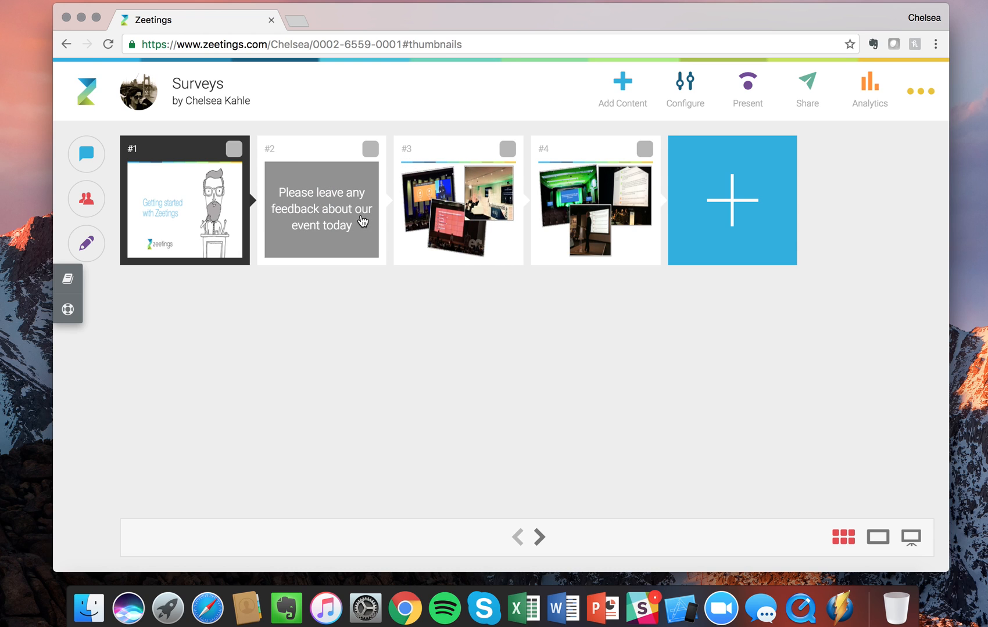
mouse_move(522, 202)
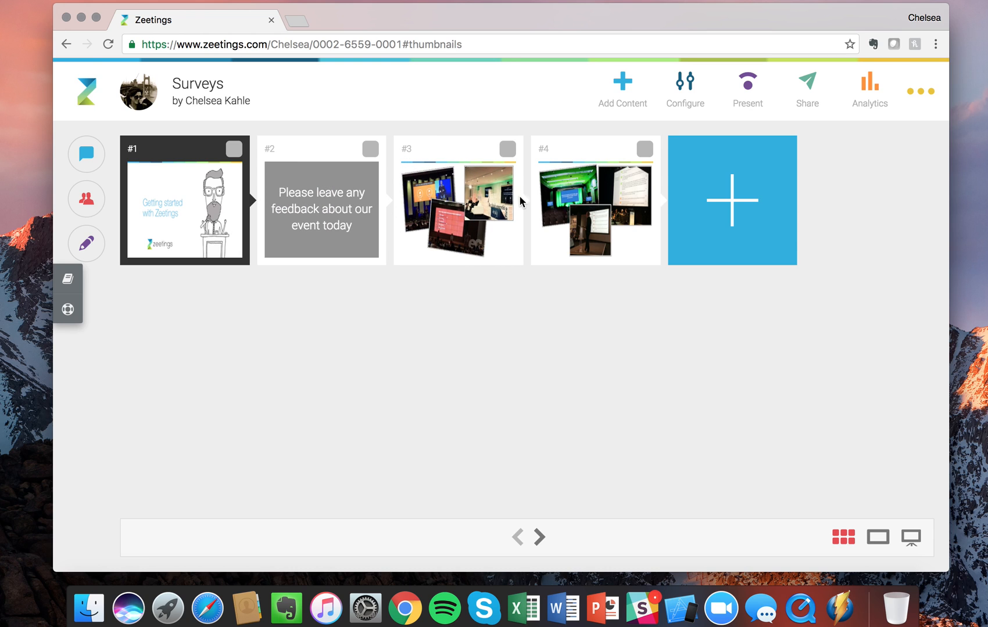
mouse_move(537, 225)
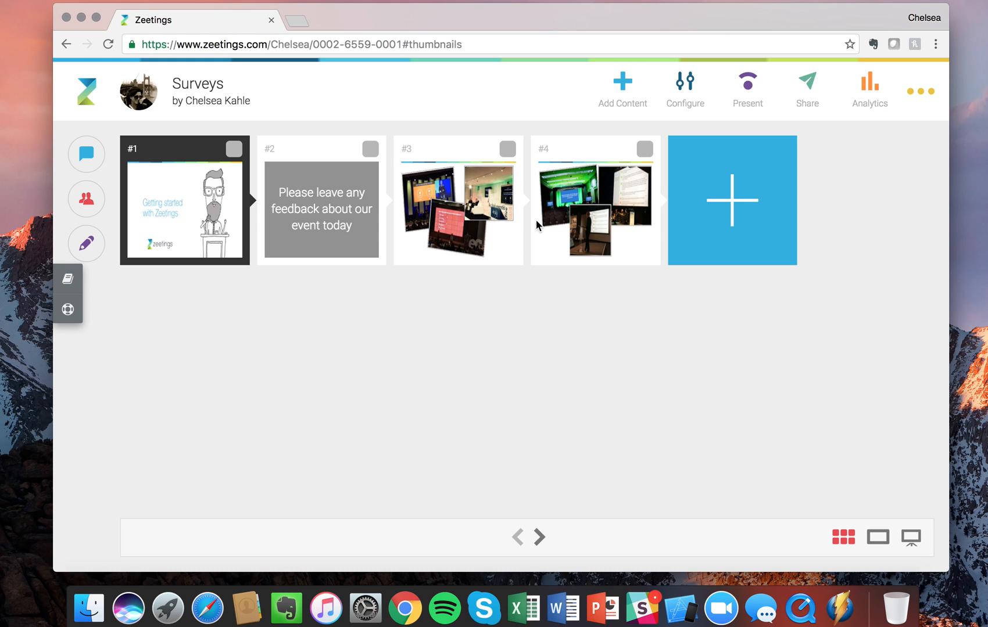
mouse_move(513, 156)
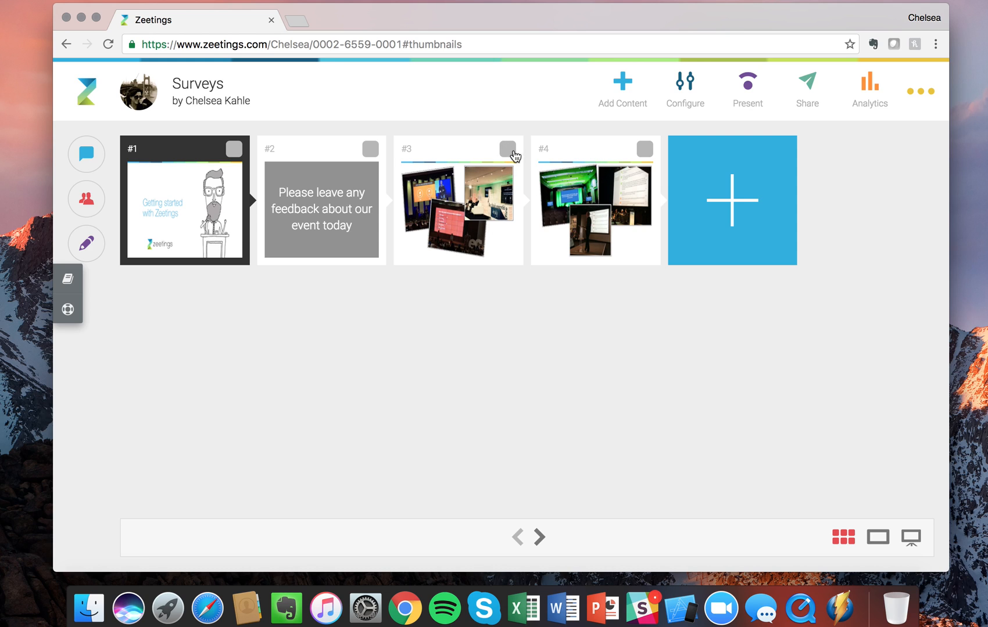
mouse_move(334, 174)
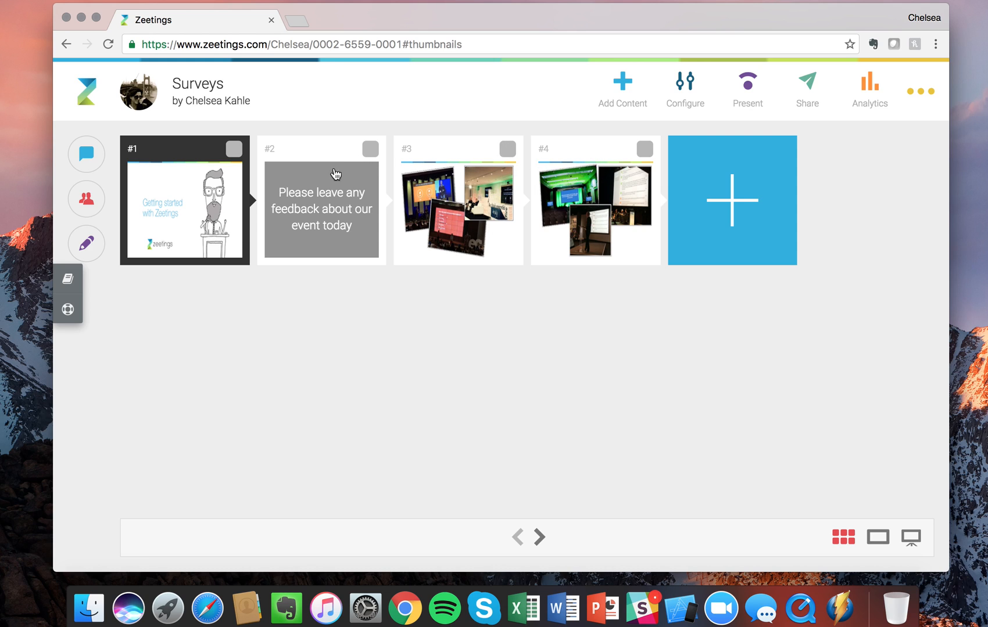
mouse_move(858, 574)
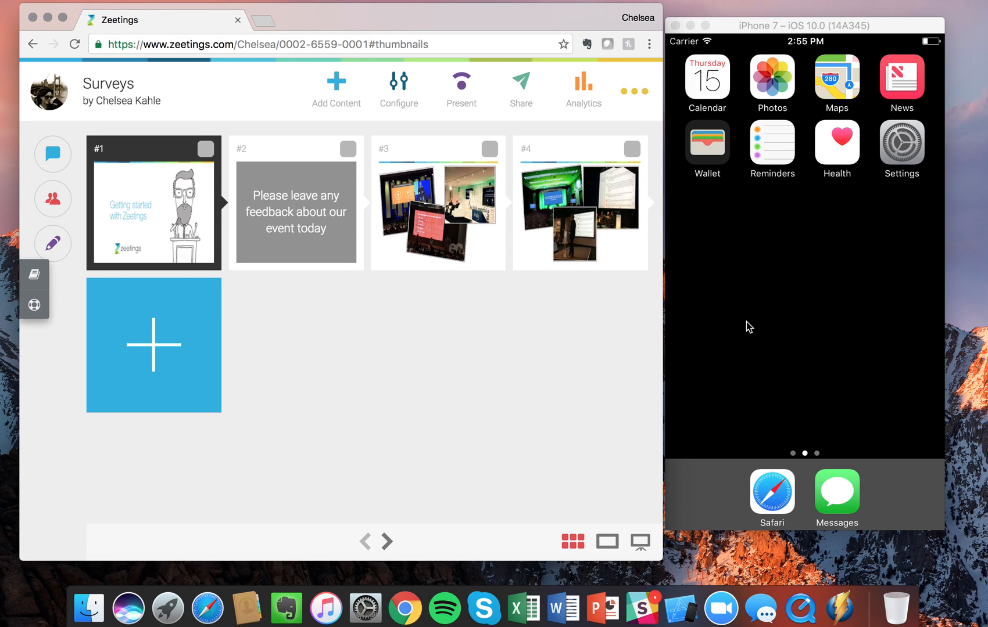
mouse_move(777, 474)
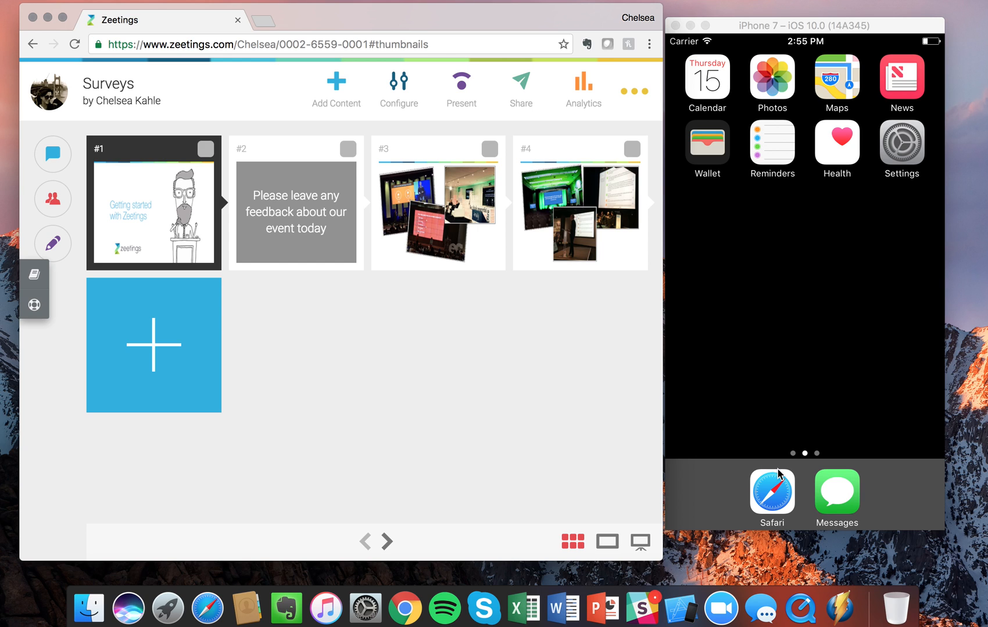
mouse_move(770, 493)
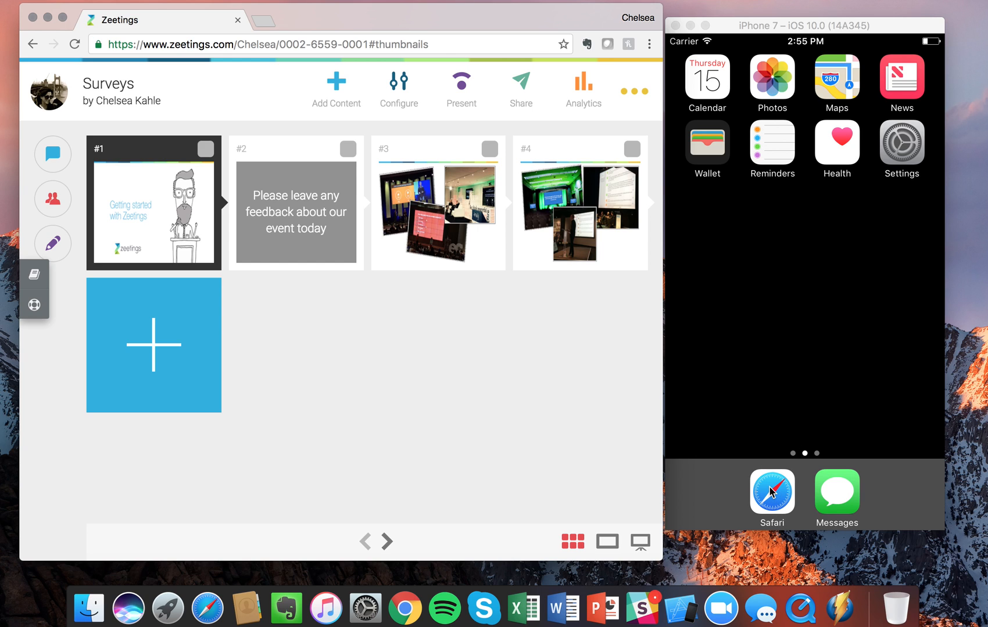
click(771, 495)
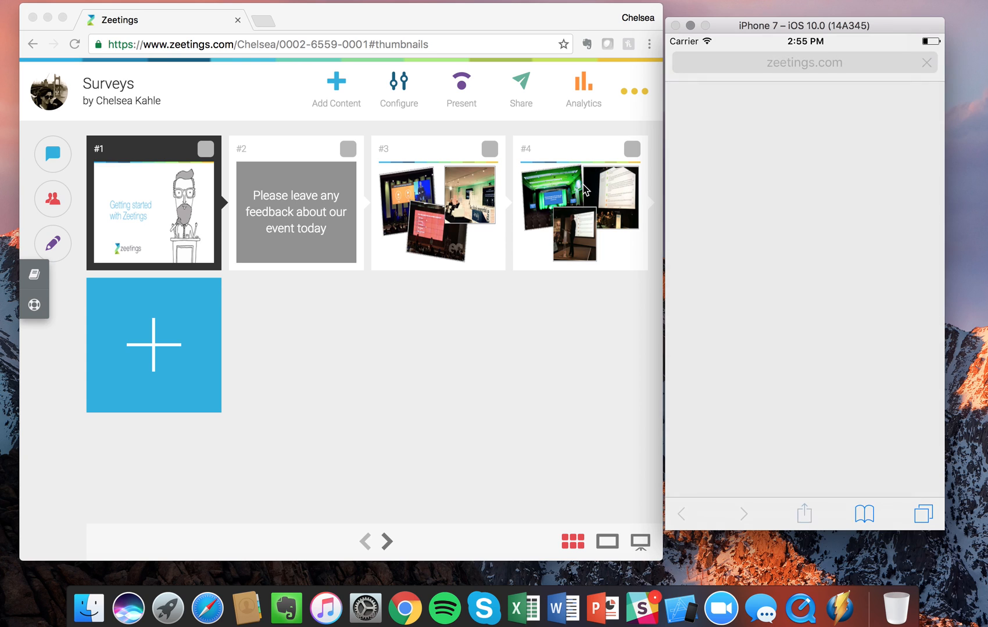
click(804, 63)
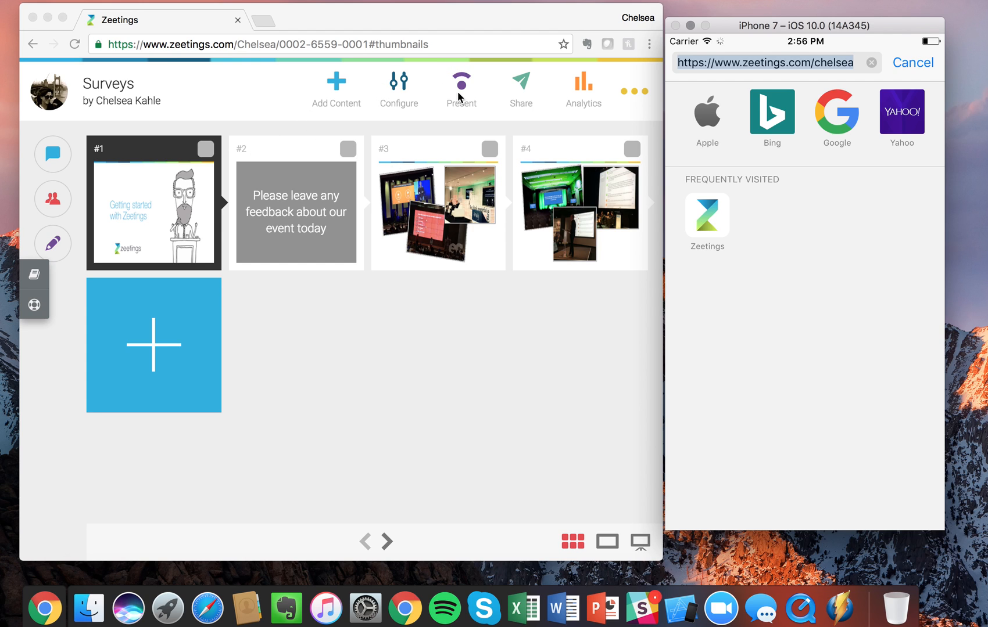
click(460, 81)
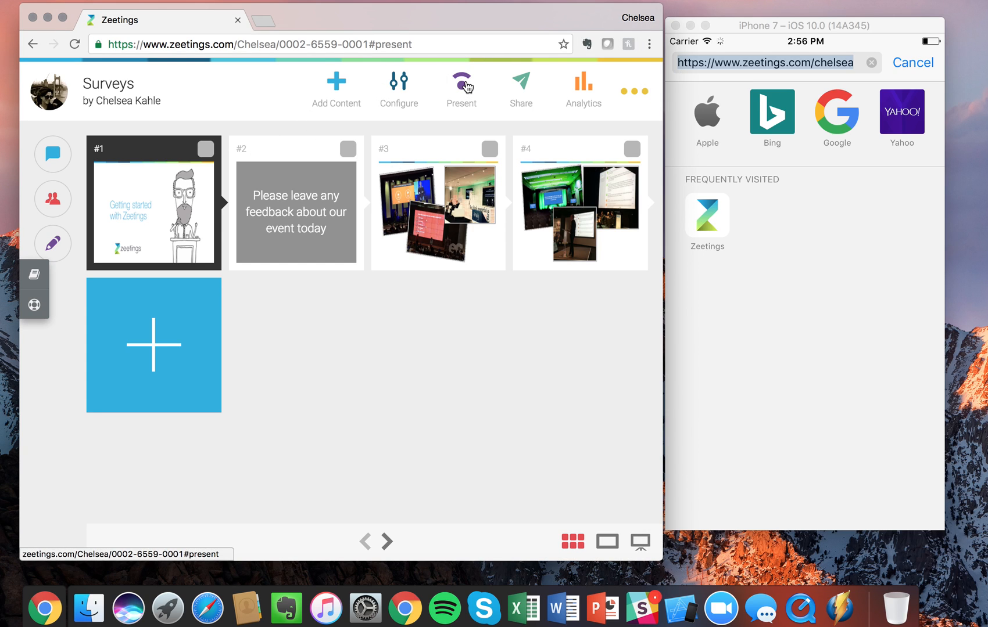
- Copy the presentation link and go live with the feedback survey on connected devices
click(460, 81)
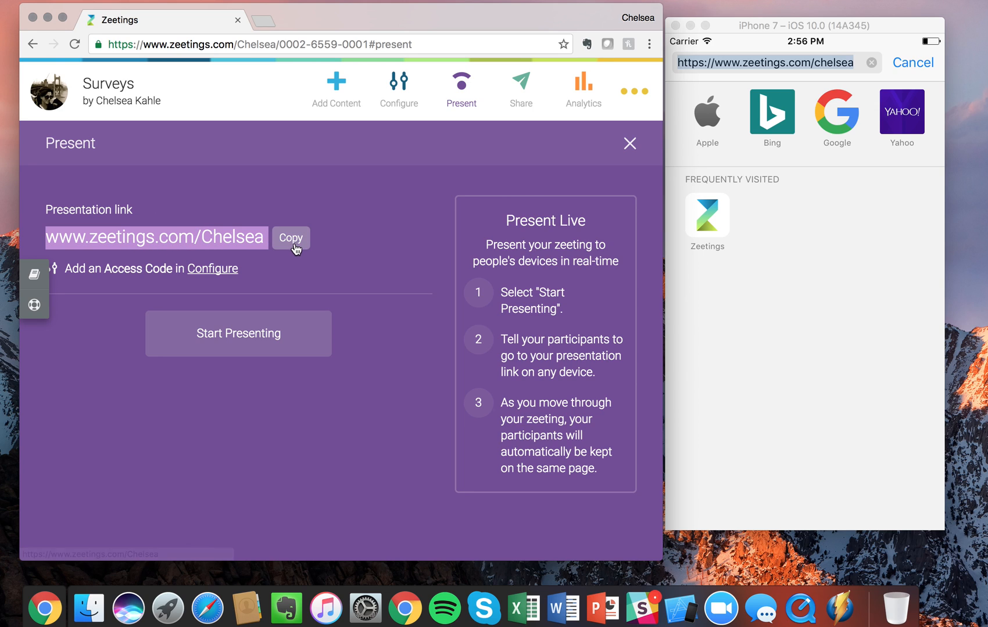
click(291, 239)
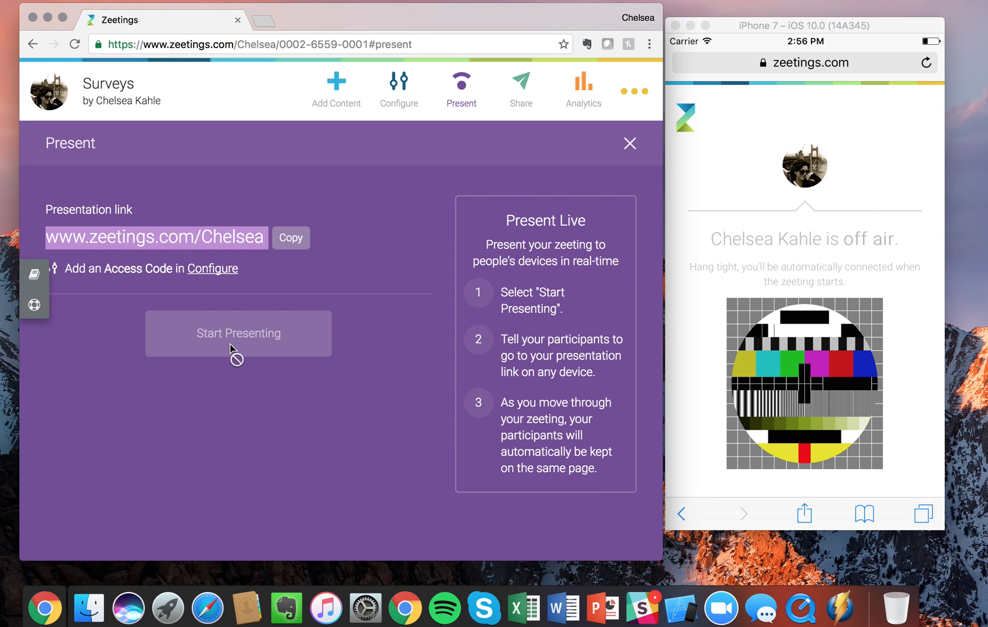
click(238, 334)
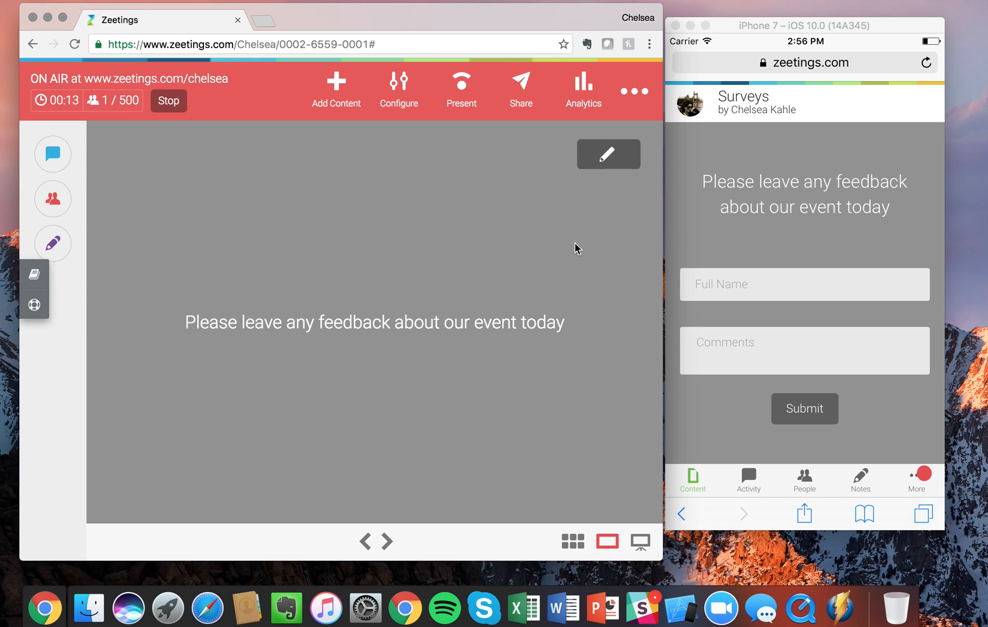
mouse_move(712, 212)
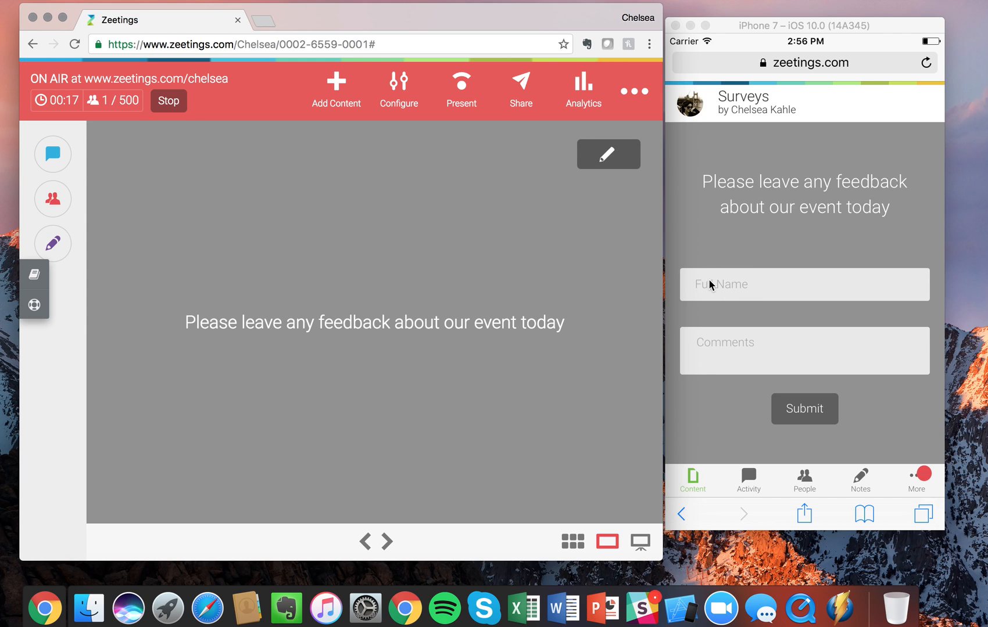
click(804, 285)
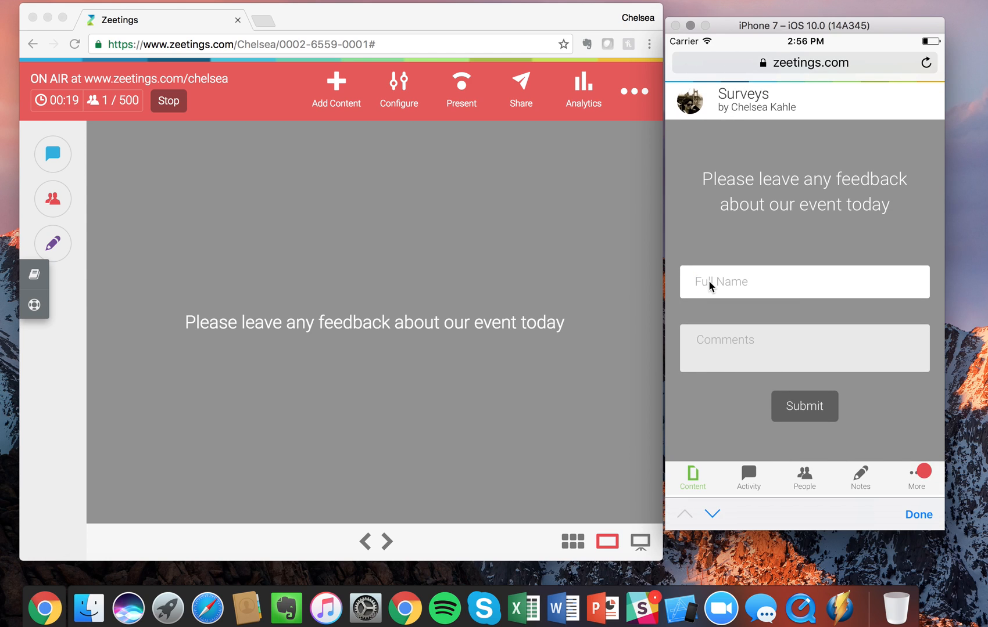
text(Chelsea K)
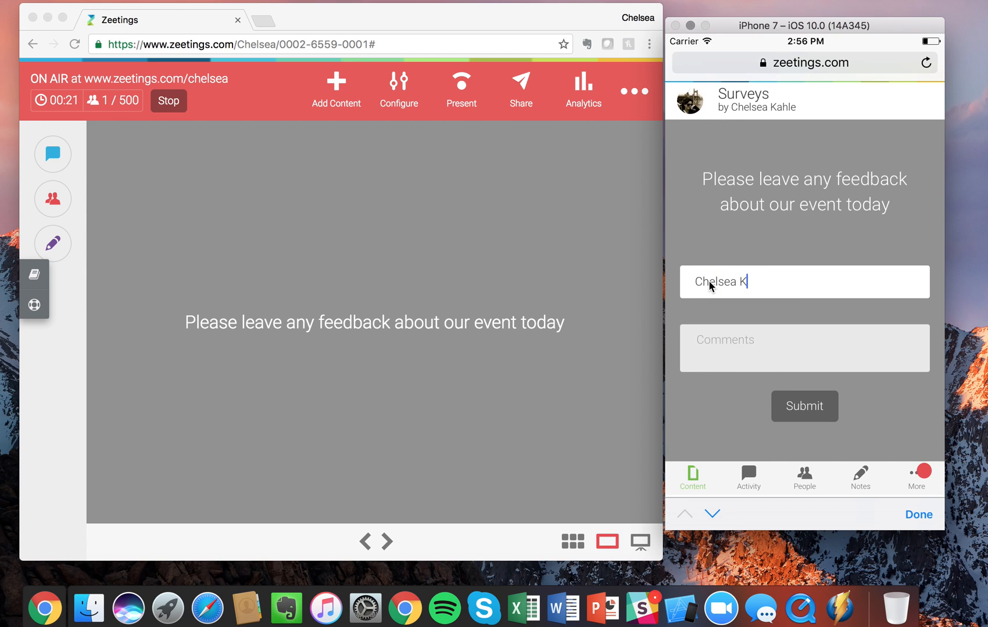
text(ahle)
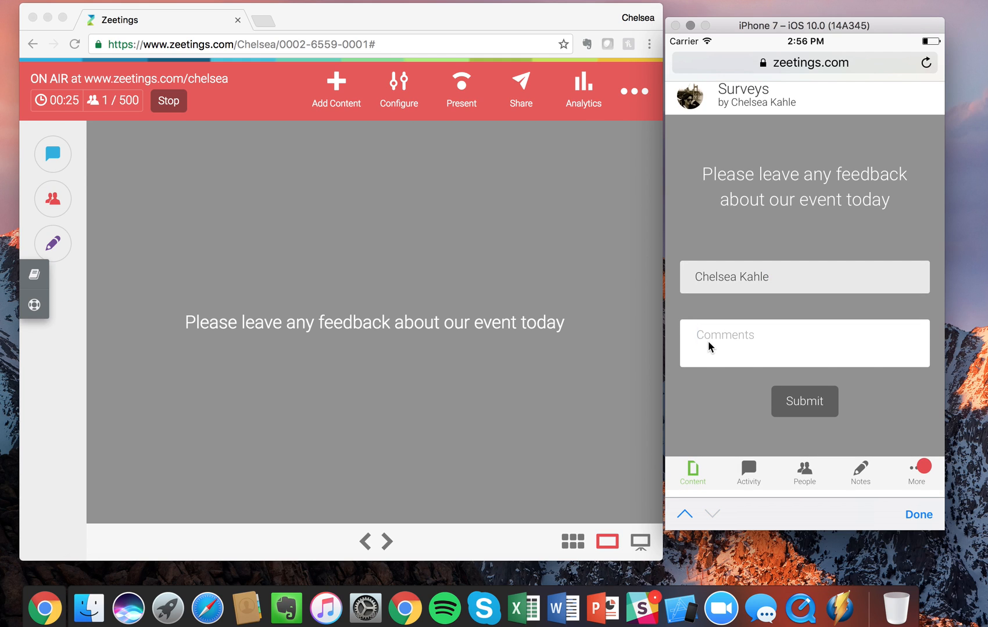
text(It was such an insp)
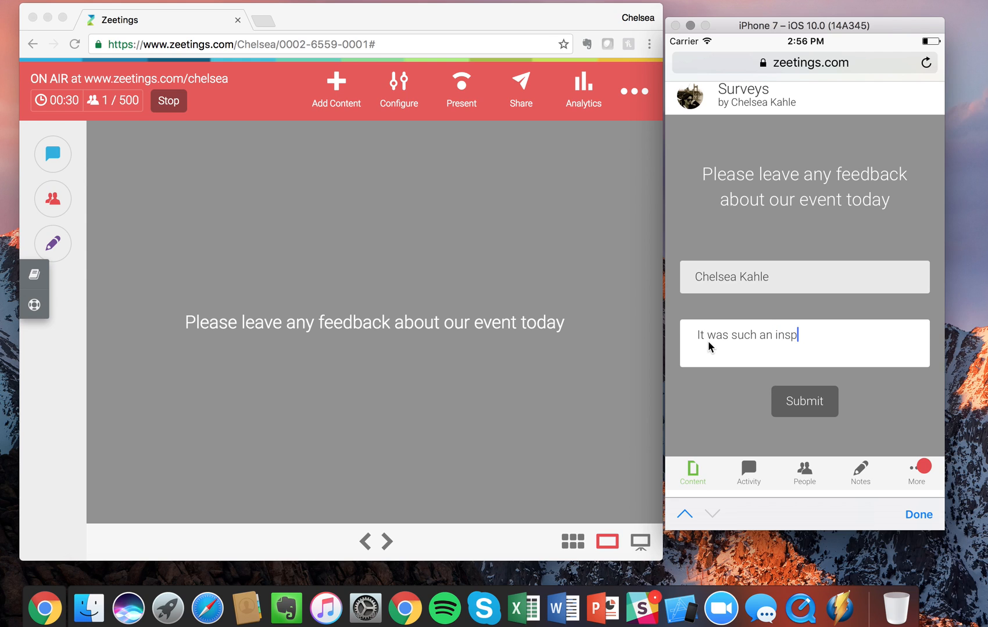
text(iring experience, but)
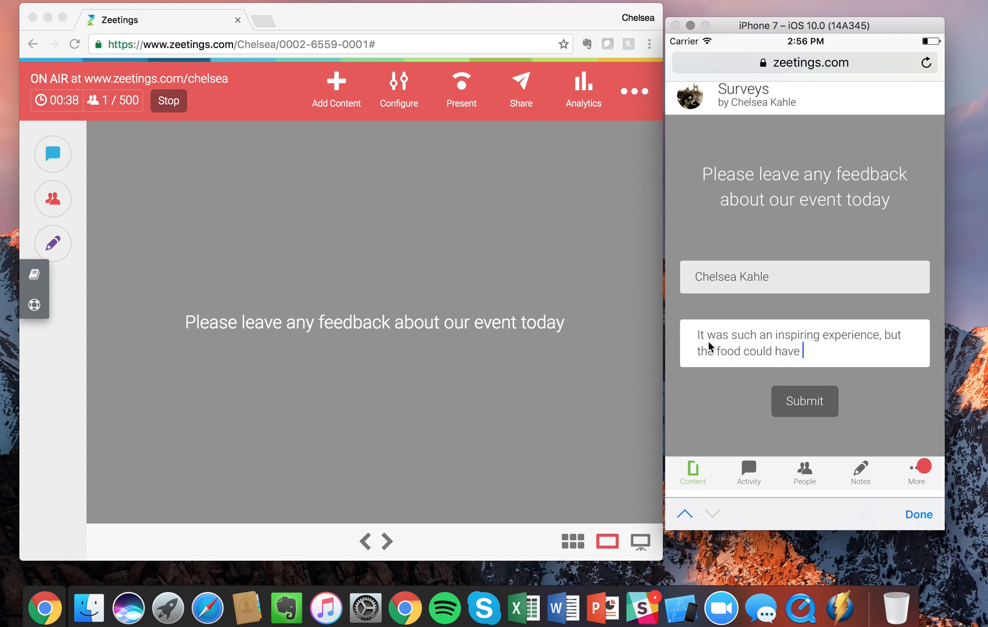
text(been better!)
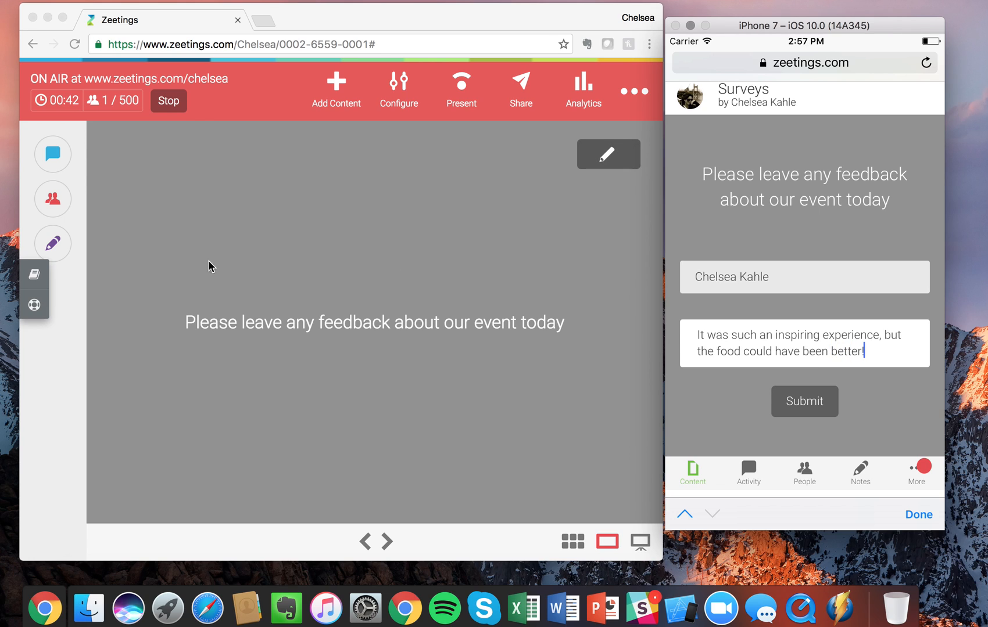
mouse_move(231, 311)
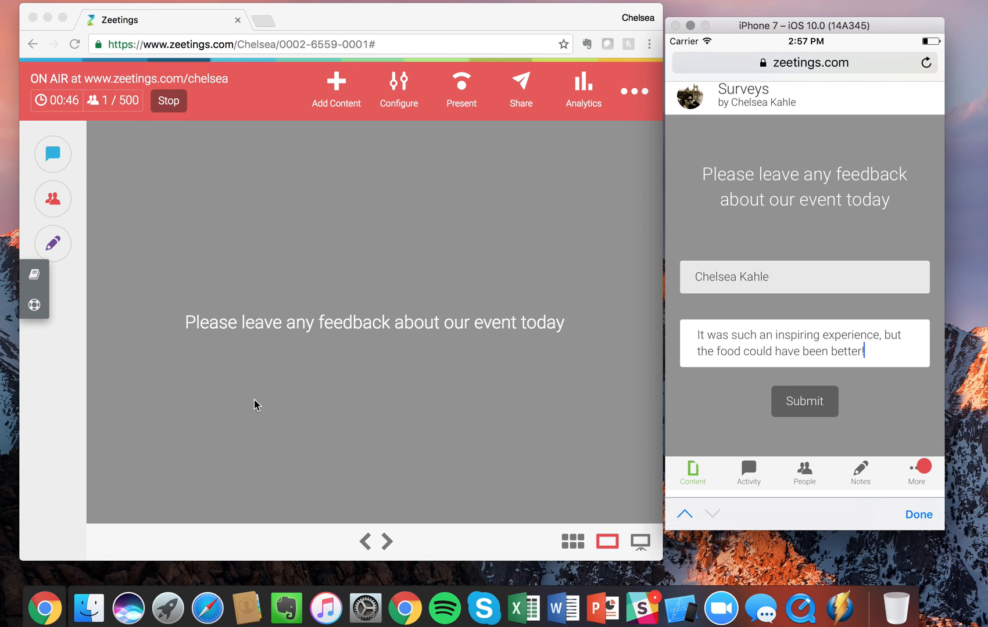
mouse_move(743, 345)
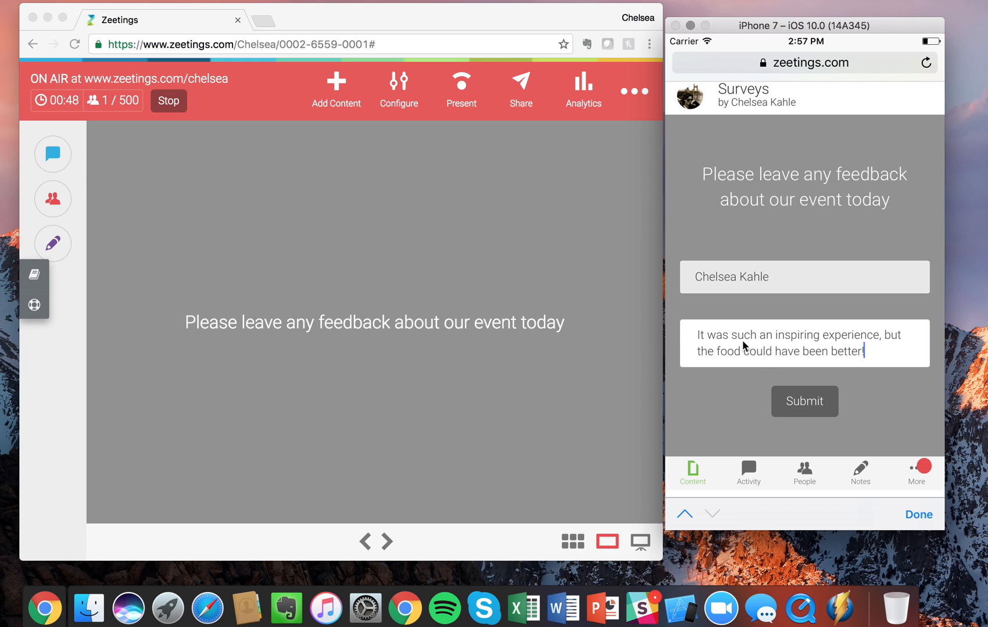
mouse_move(720, 294)
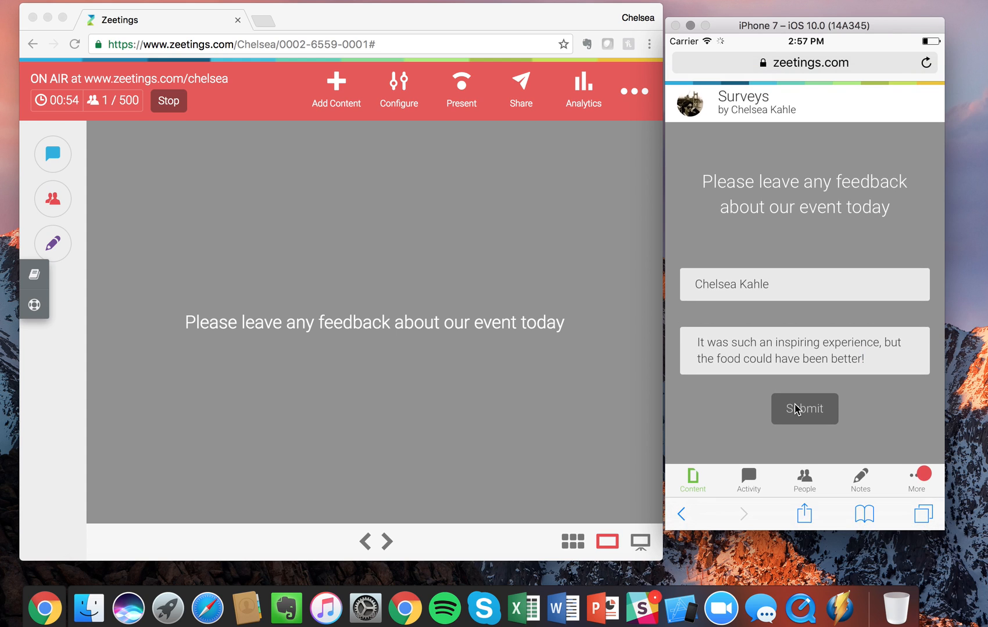
- Submit the phone's feedback response, then stop the ON AIR presentation
click(804, 409)
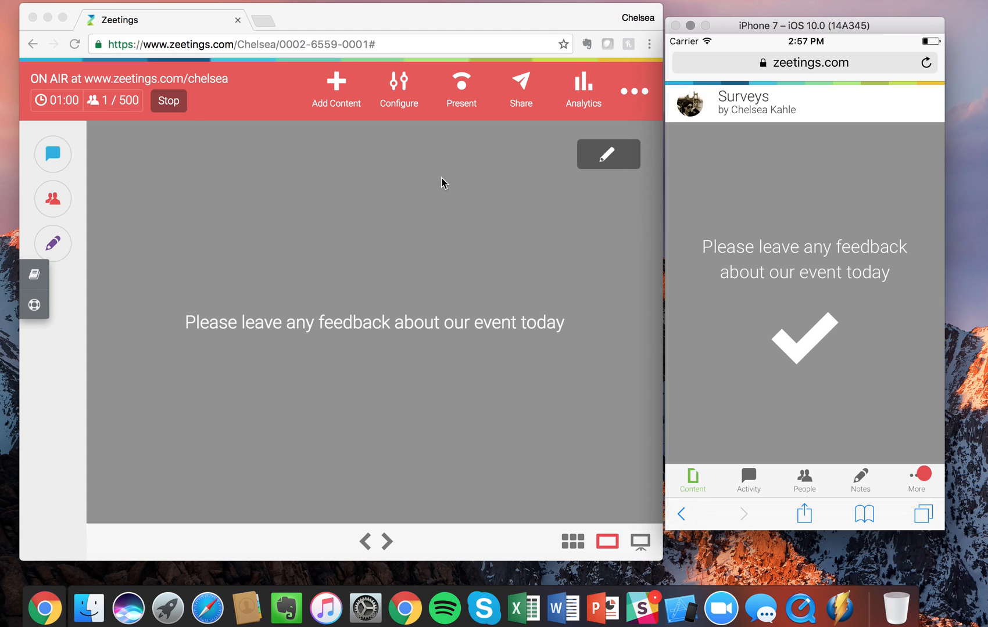
mouse_move(237, 137)
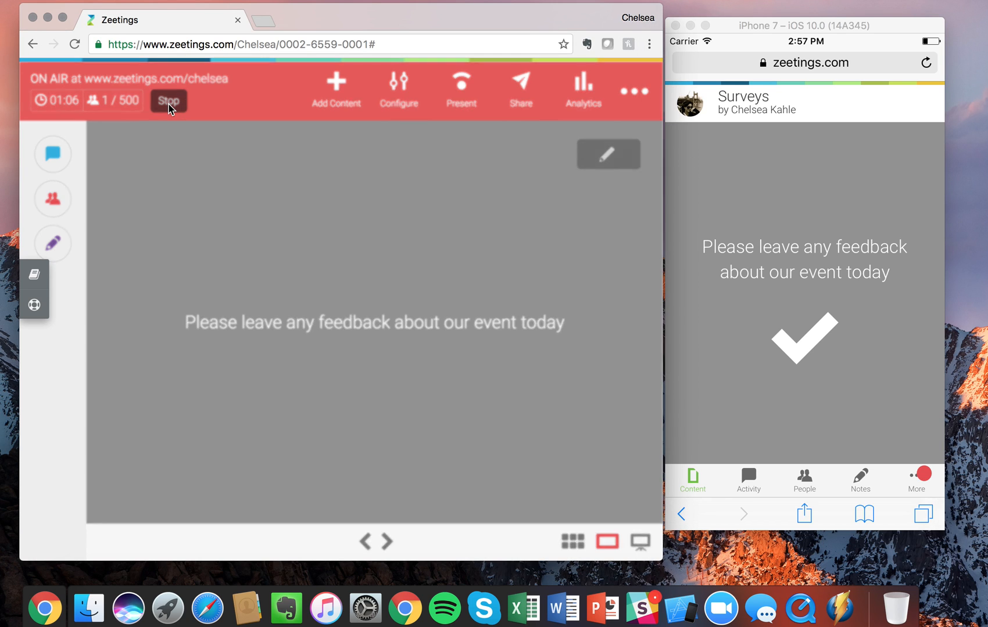
click(167, 100)
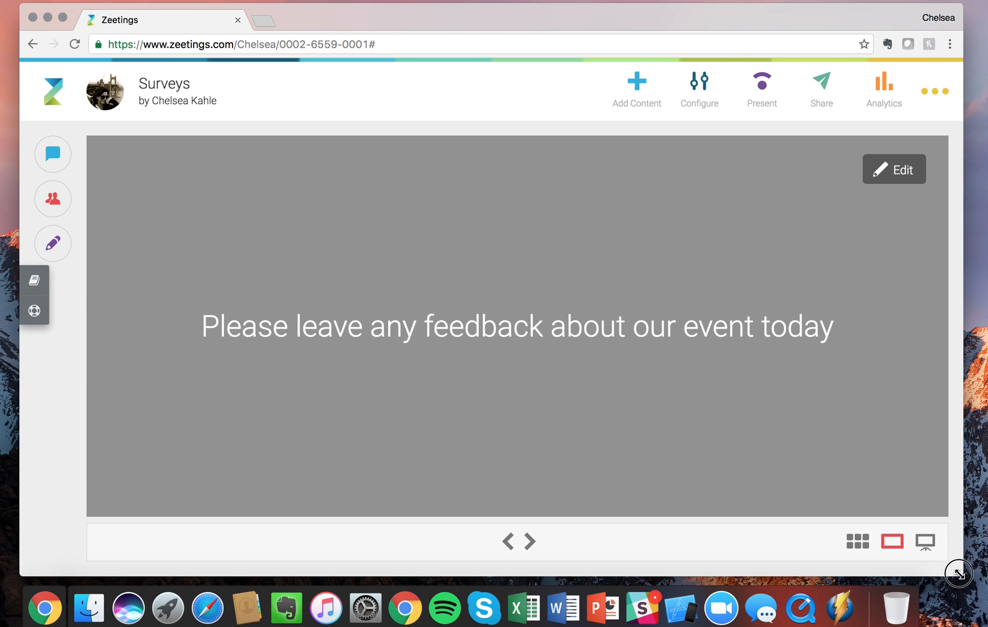
mouse_move(324, 109)
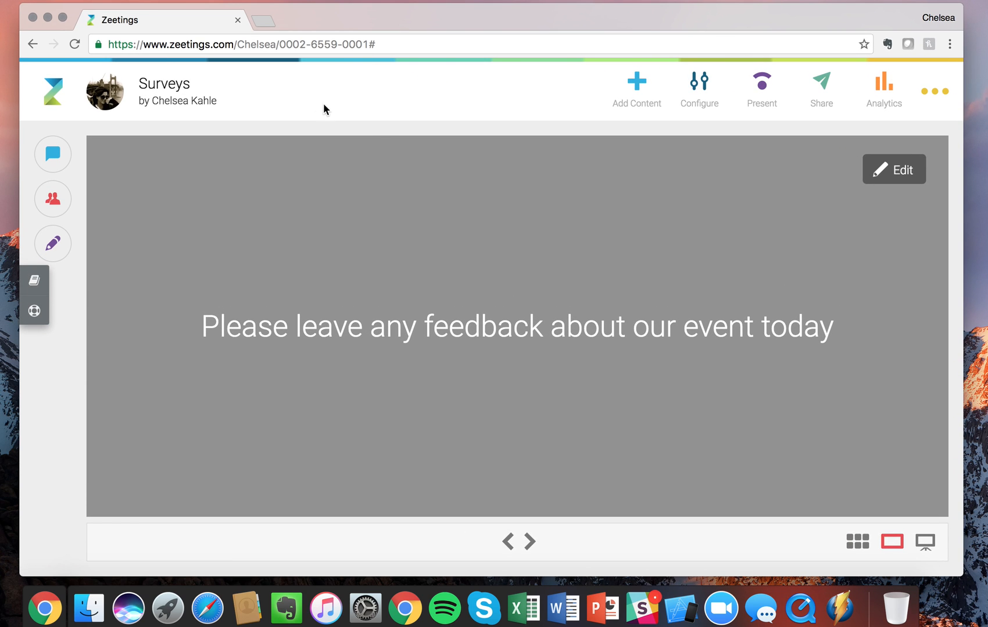
mouse_move(488, 71)
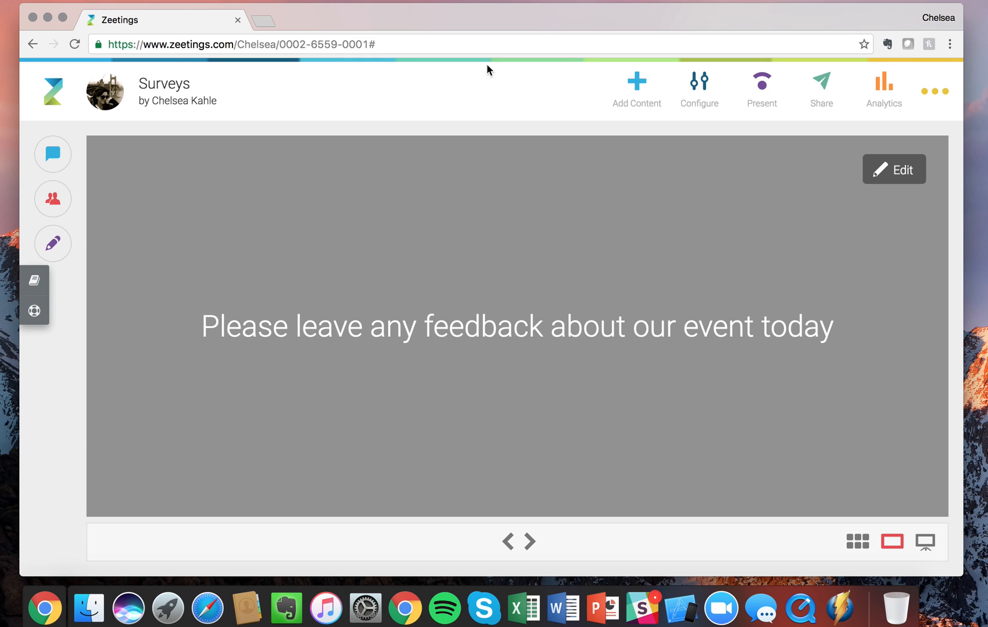
mouse_move(888, 97)
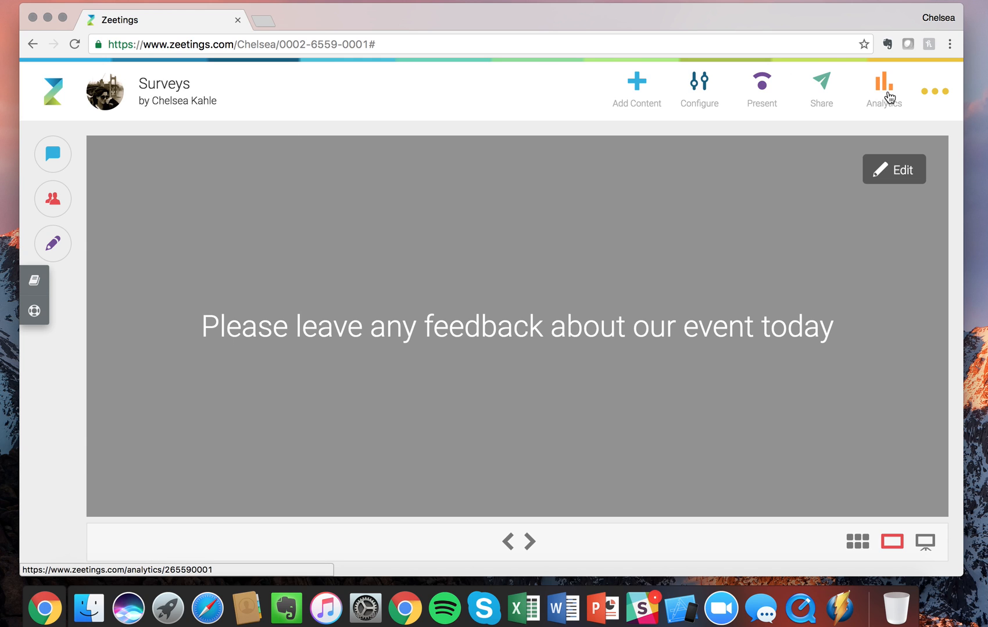
- View the Surveys deck analytics reporting 1 participant, 1 response and 1 presentation
click(884, 88)
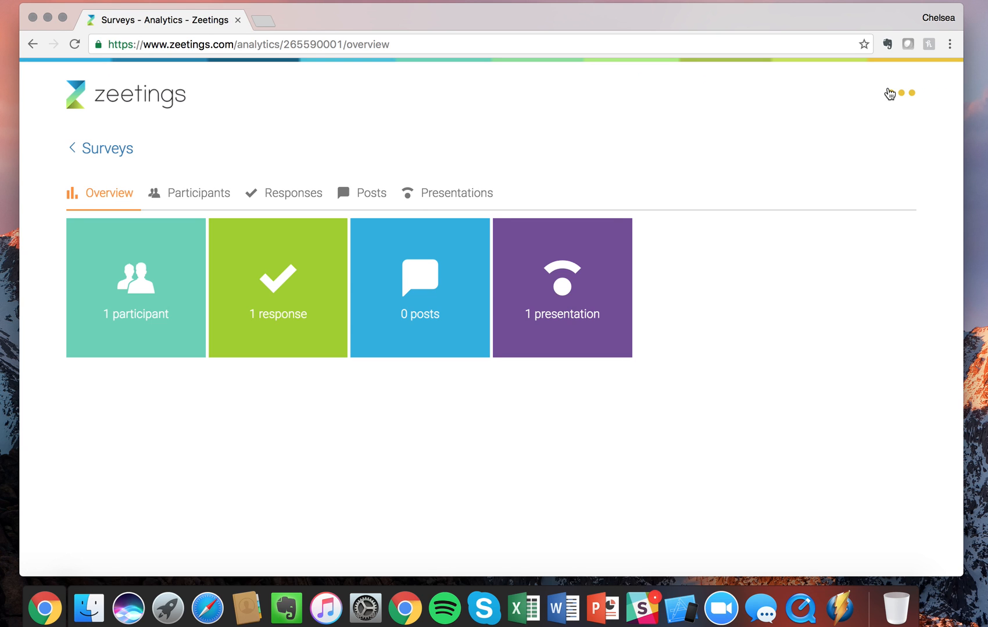
mouse_move(561, 293)
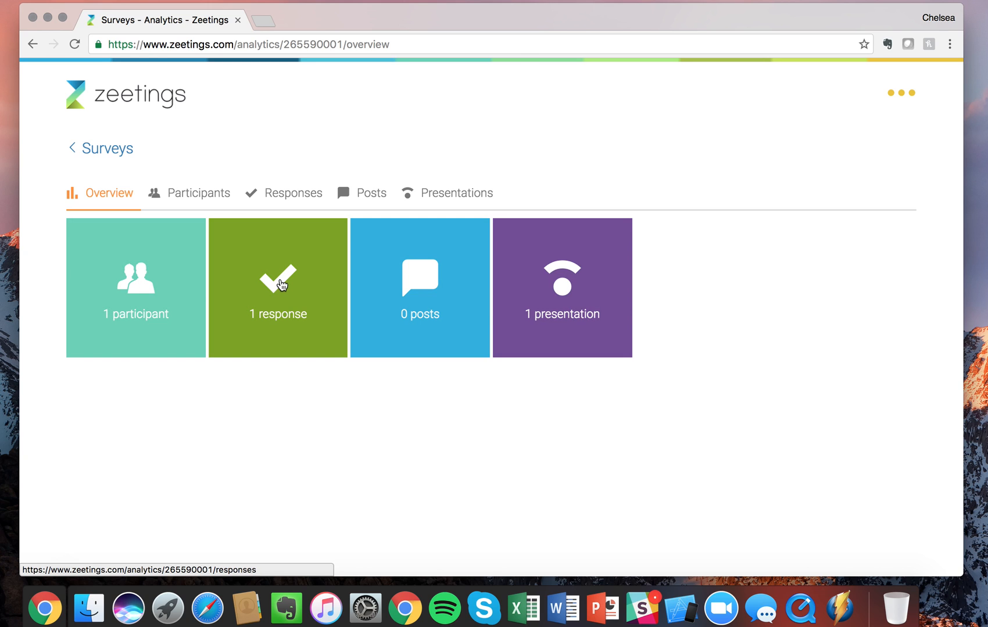
click(278, 287)
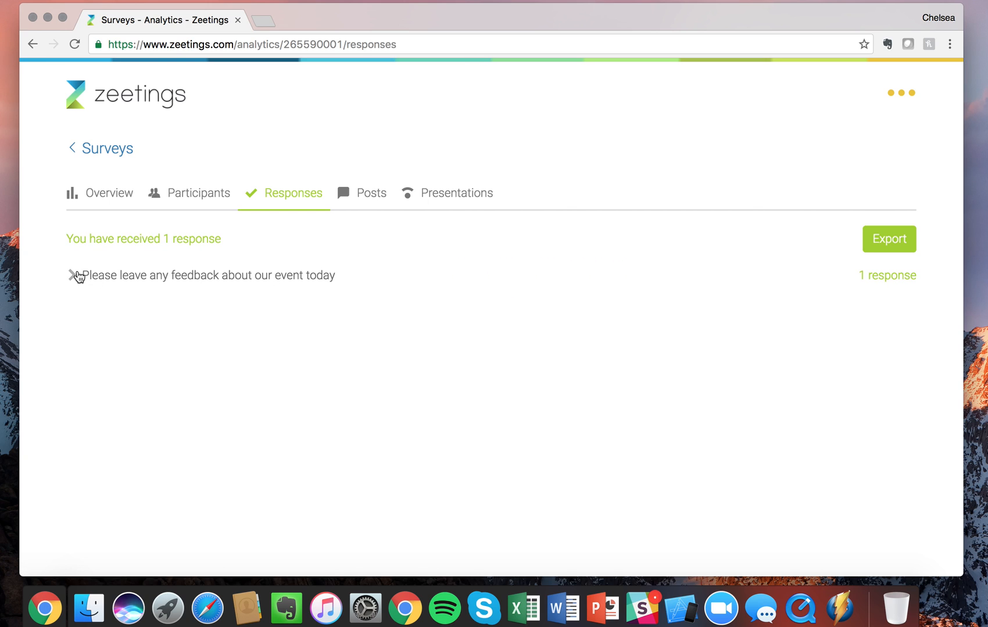
click(208, 275)
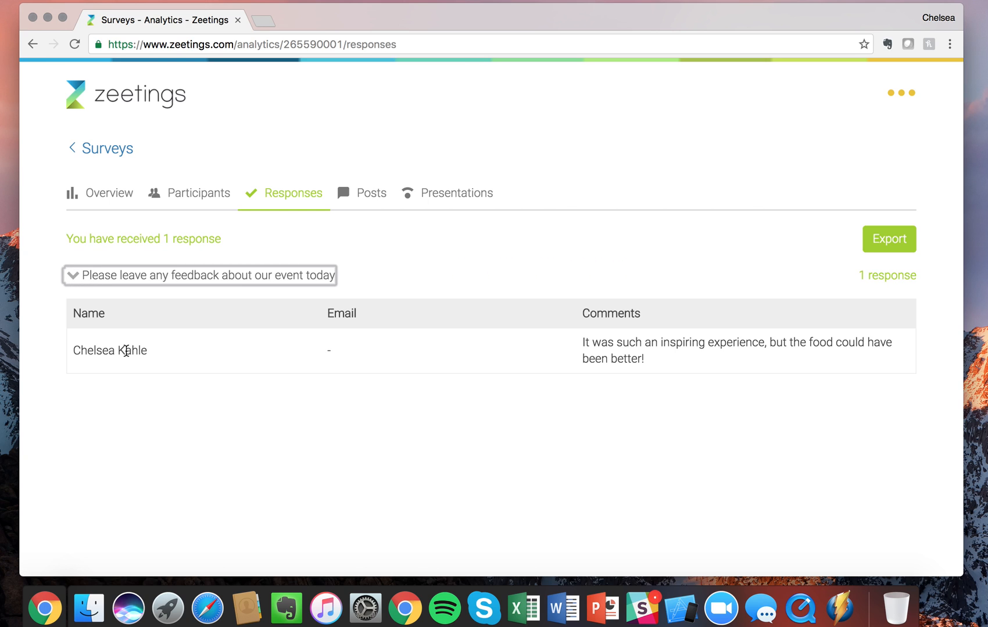
mouse_move(658, 329)
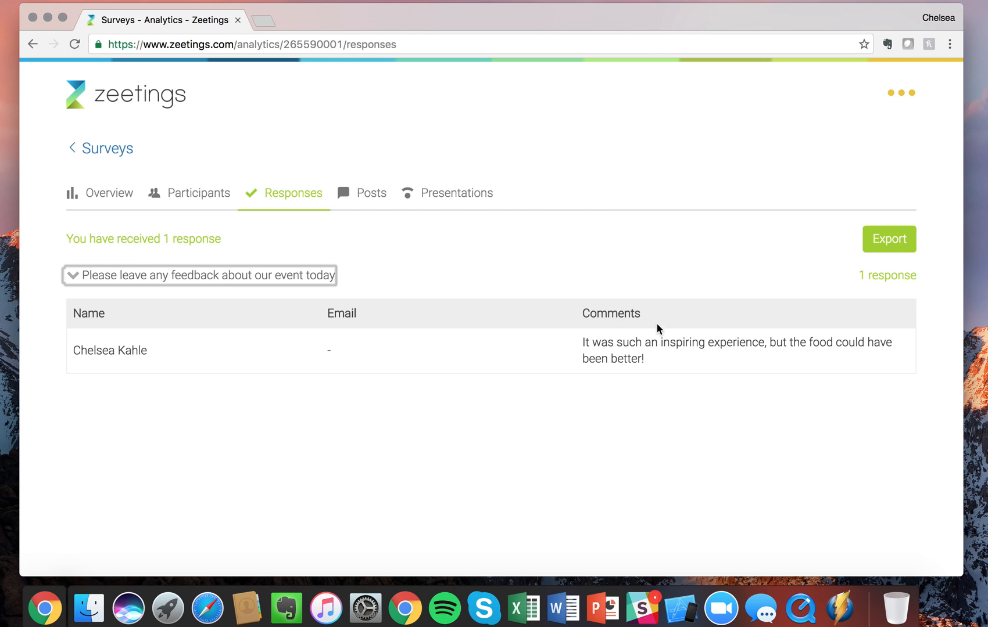
mouse_move(705, 342)
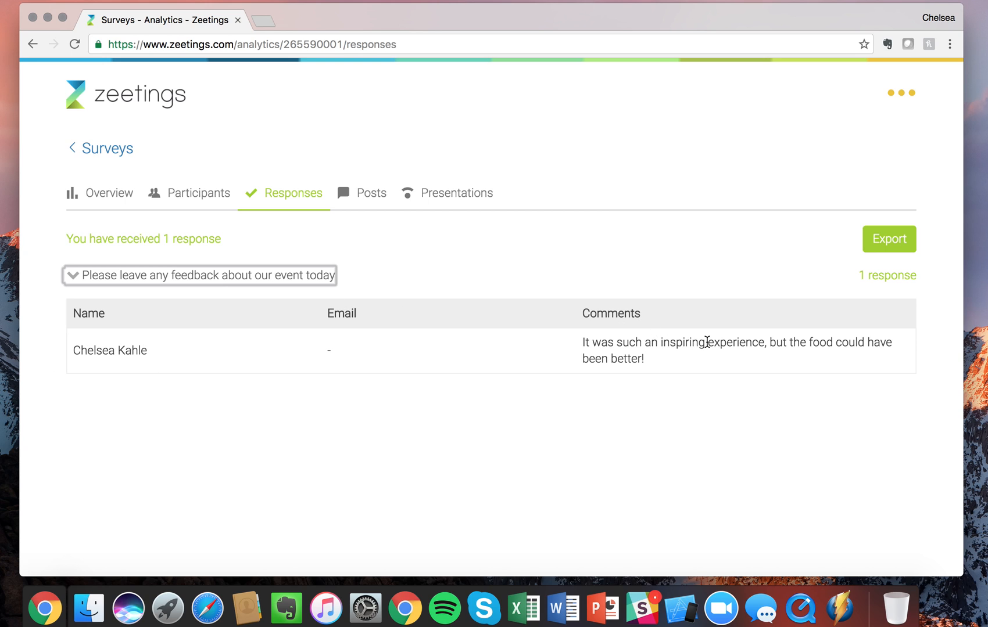
mouse_move(910, 251)
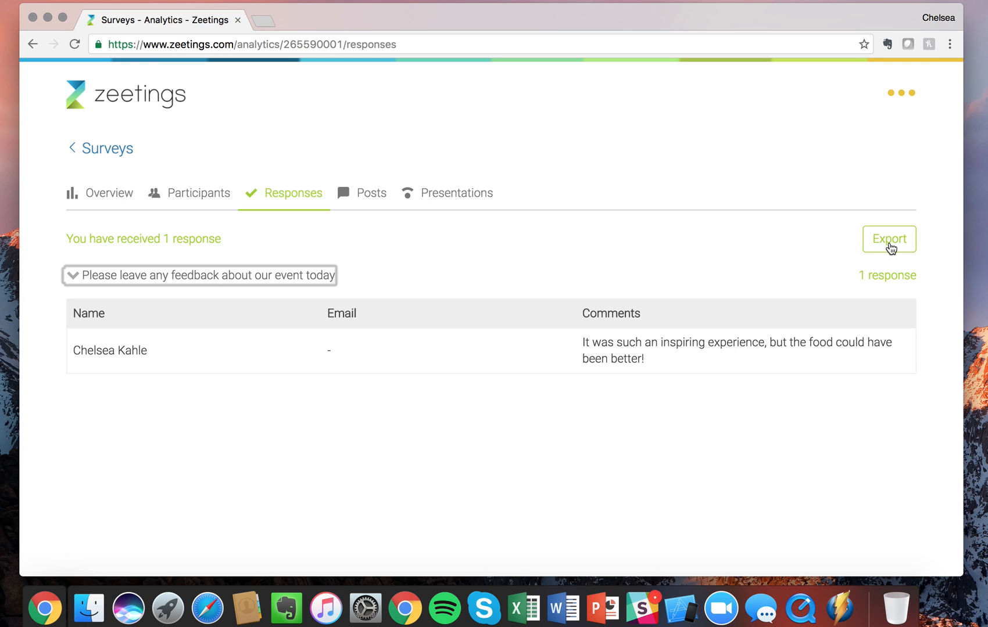
mouse_move(741, 247)
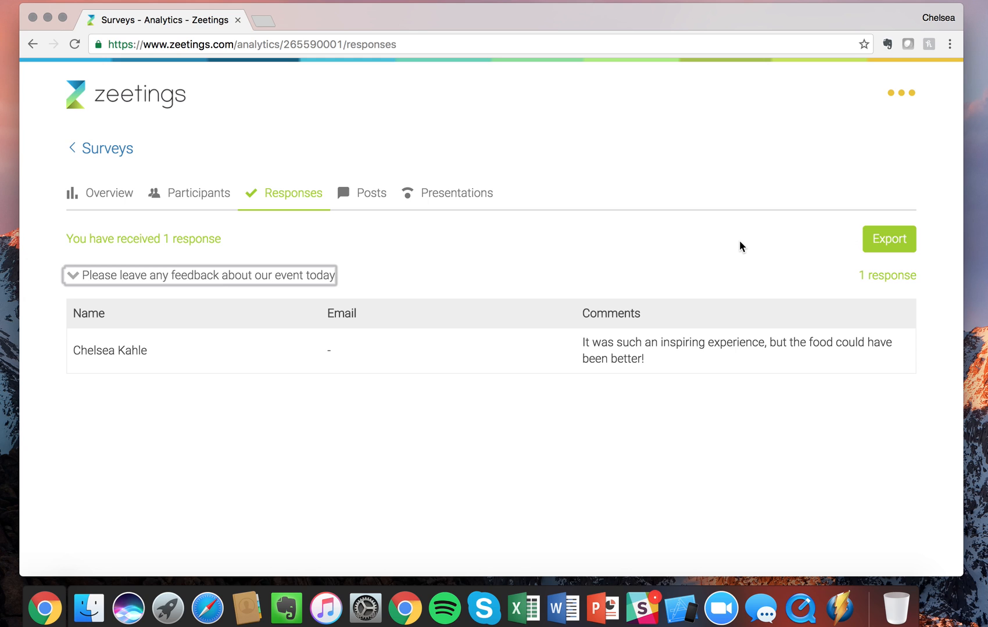